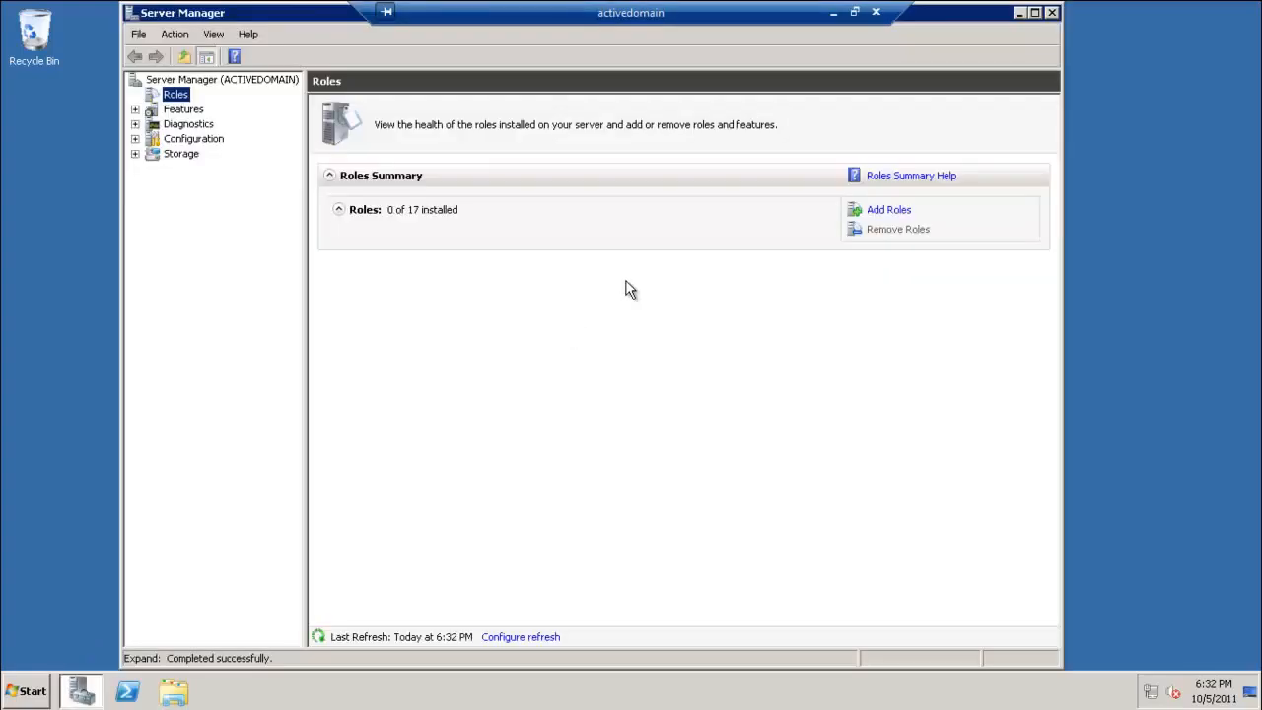
# Begin the Add Roles Wizard and select the Web Server (IIS) role
pyautogui.click(887, 209)
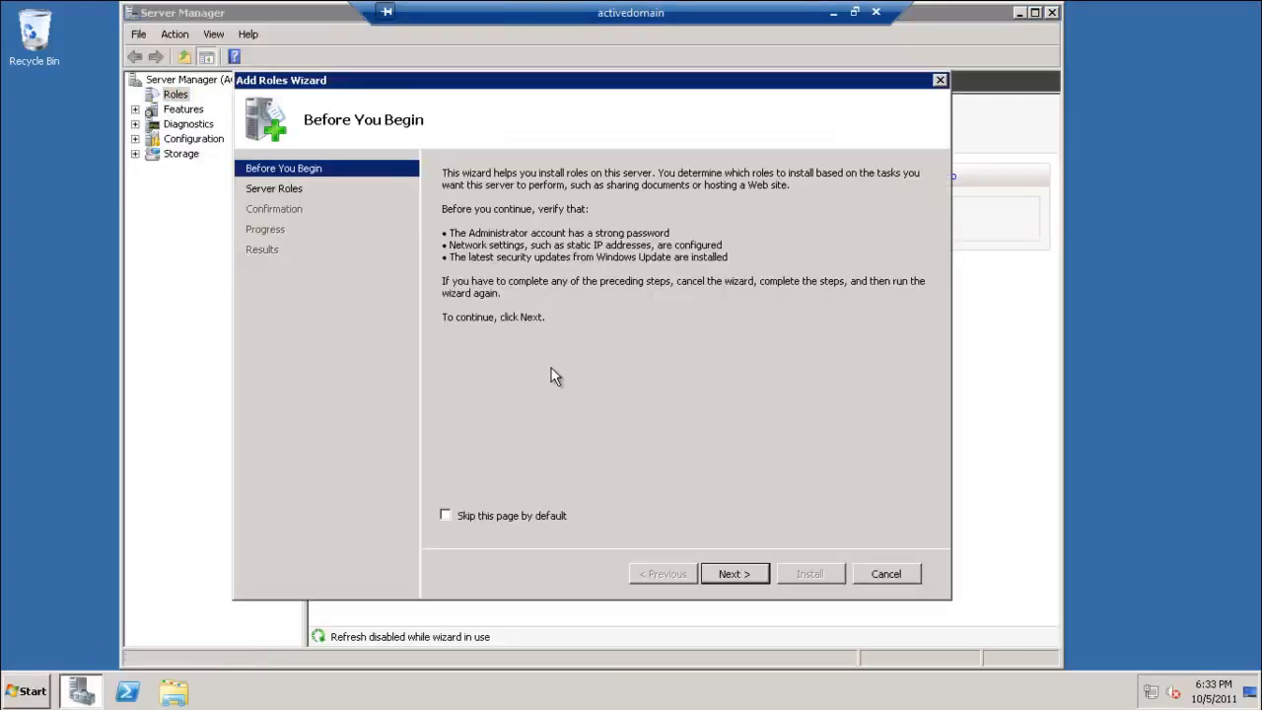
pyautogui.click(734, 572)
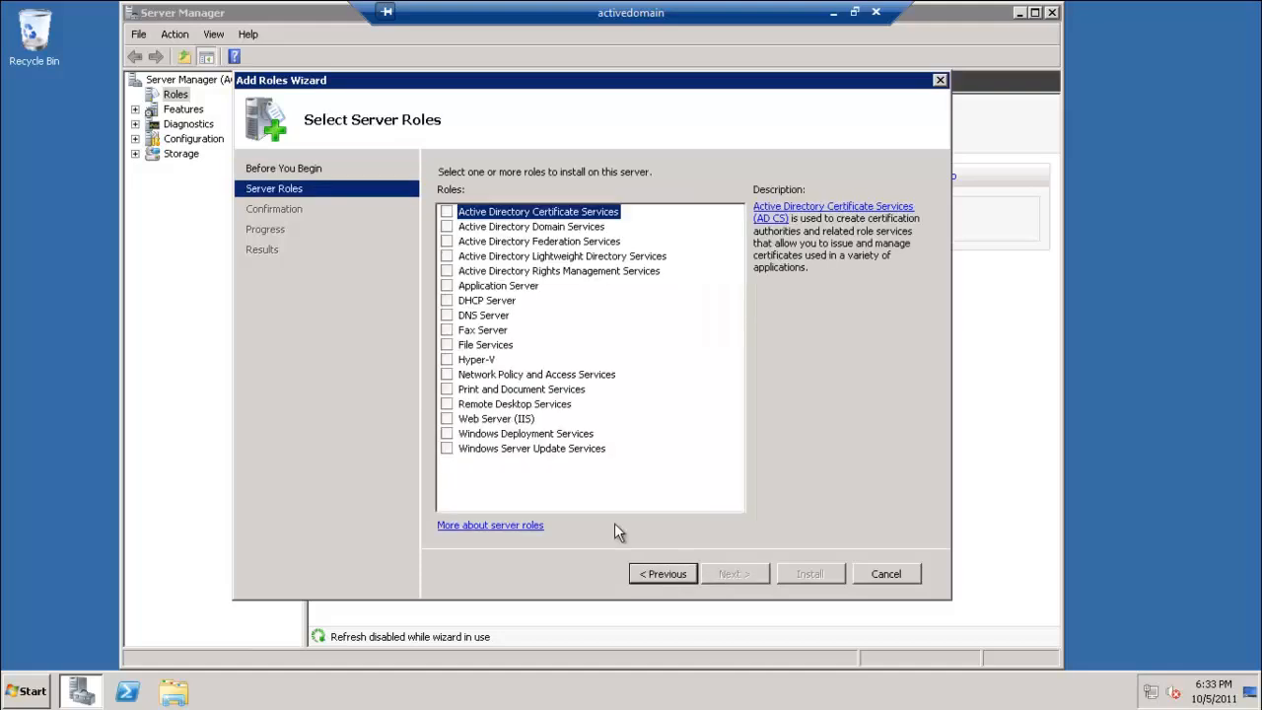
pyautogui.click(497, 418)
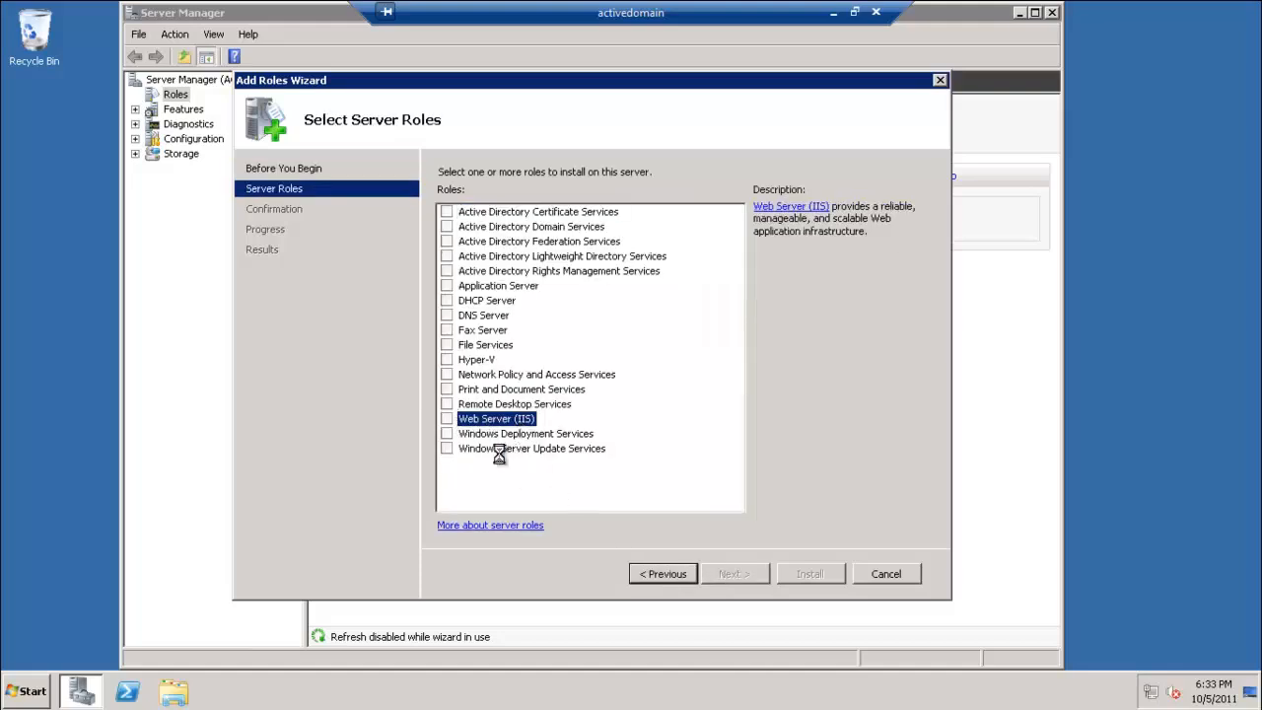
# Add ASP.NET with its required services and Management Service, then install the role
pyautogui.click(733, 571)
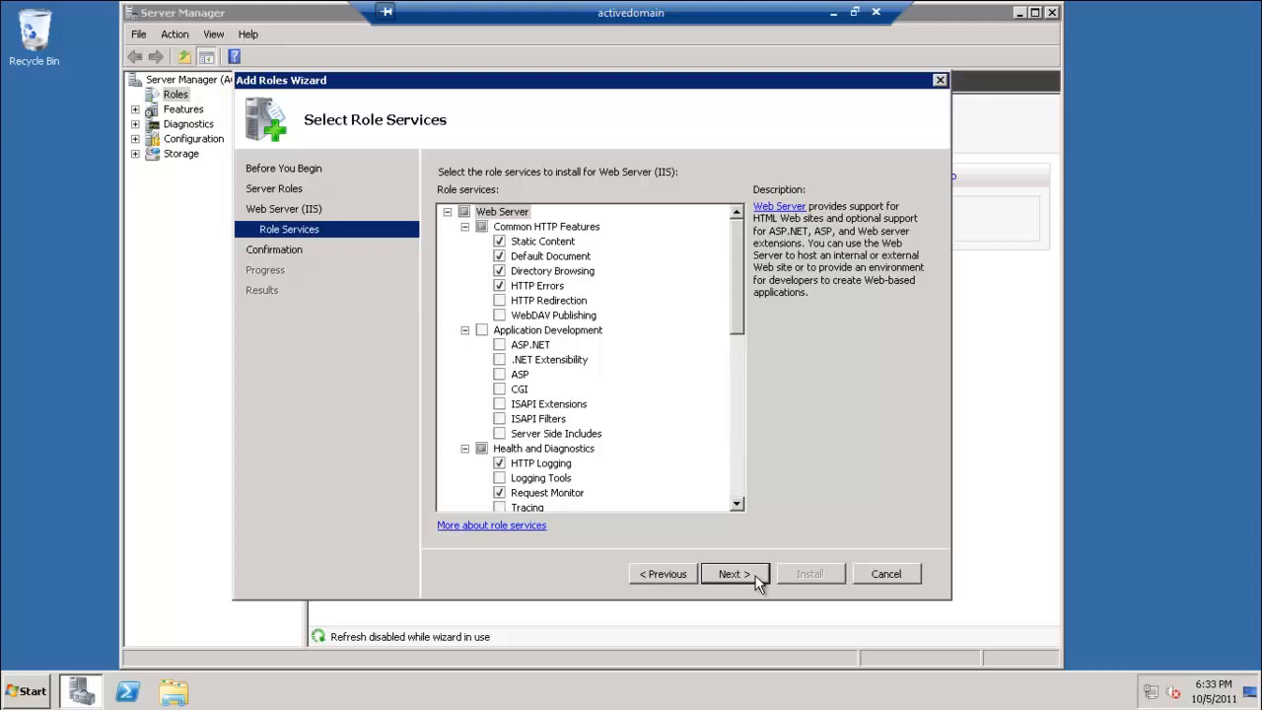
pyautogui.click(501, 343)
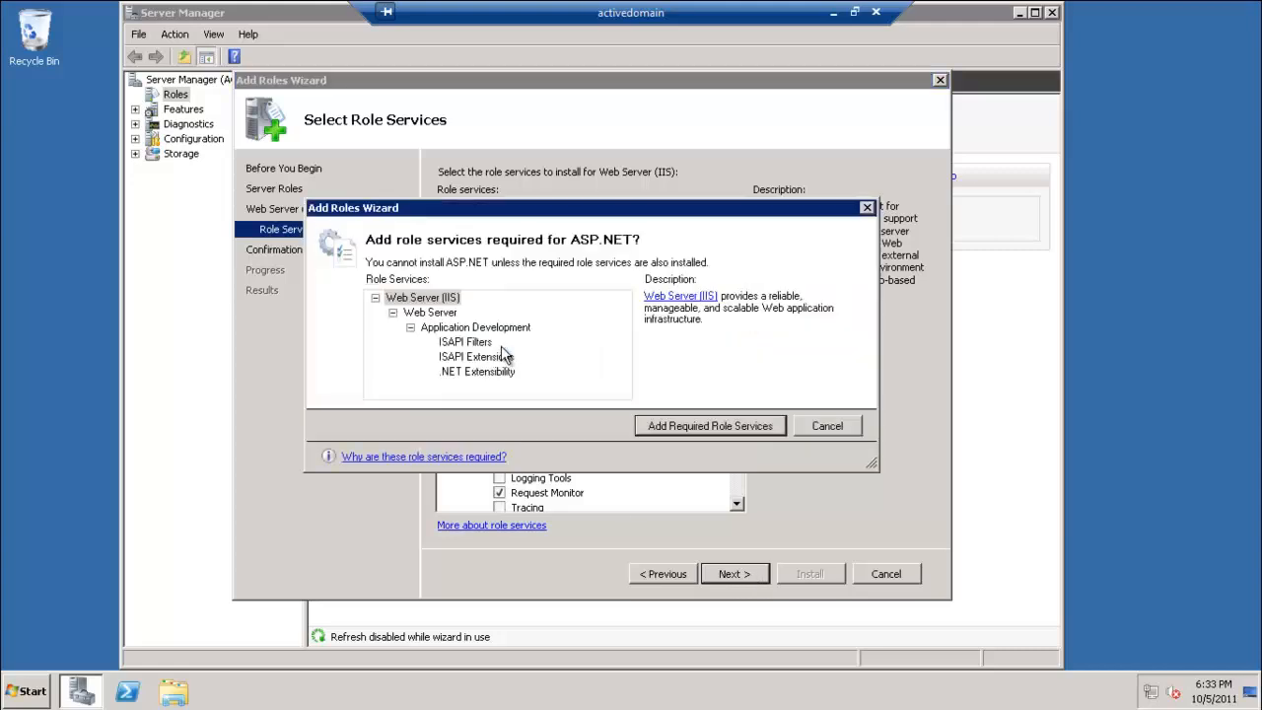
pyautogui.click(710, 426)
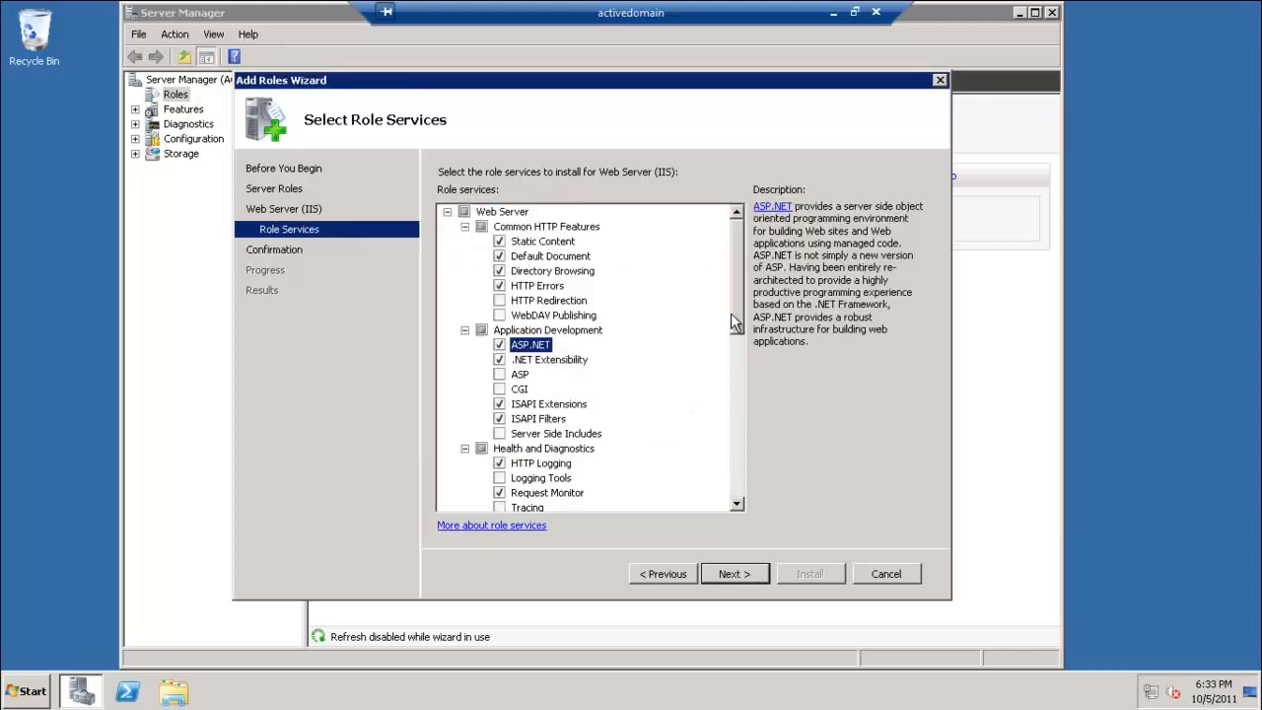
pyautogui.scroll(-3)
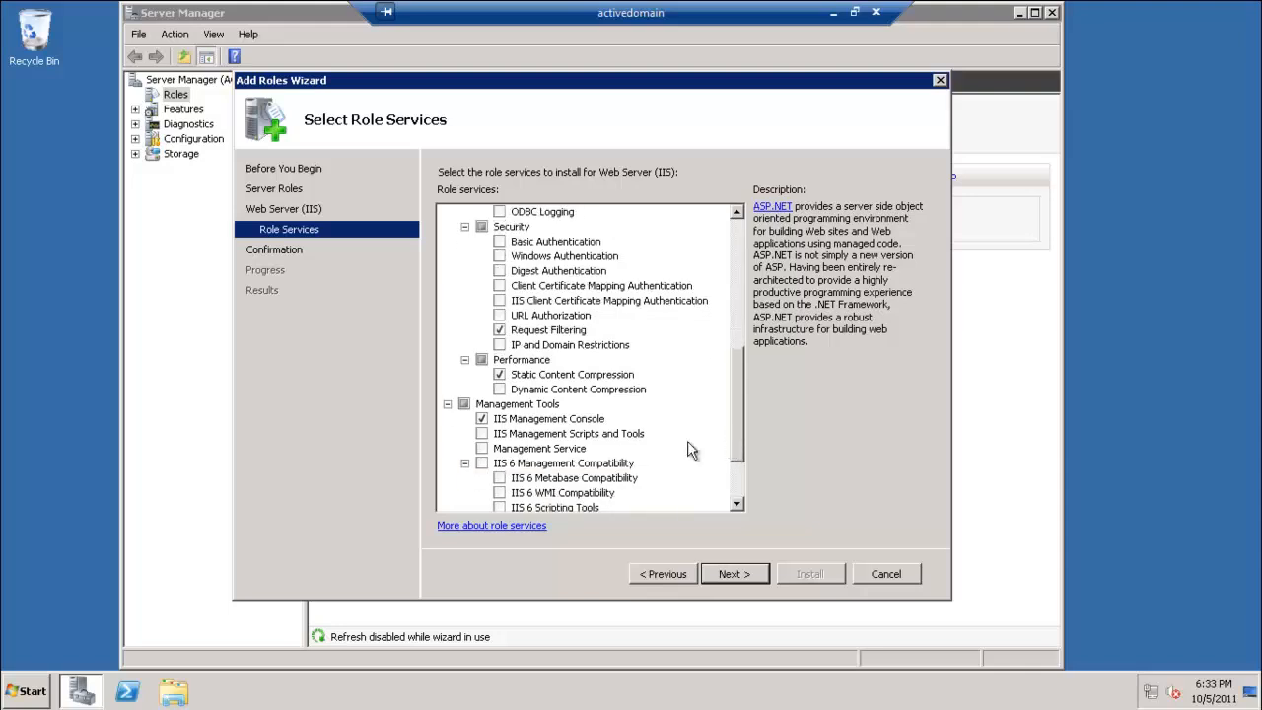
pyautogui.moveTo(515, 464)
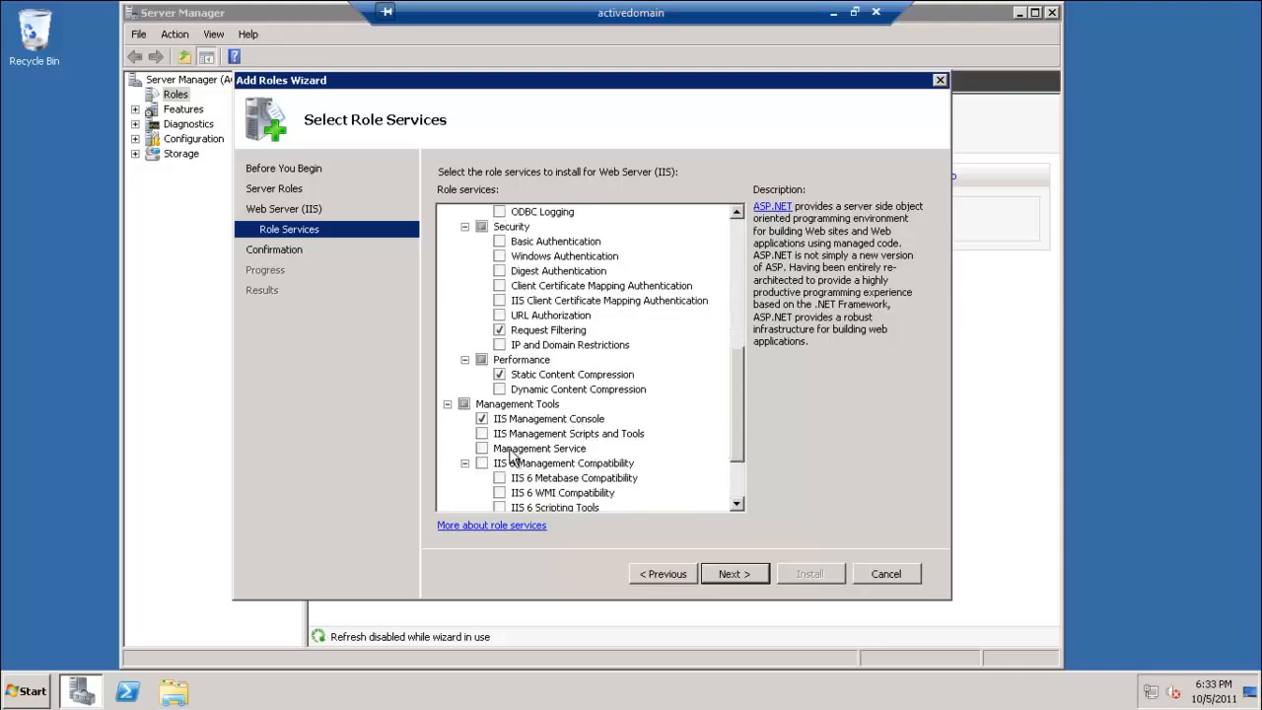
pyautogui.click(499, 447)
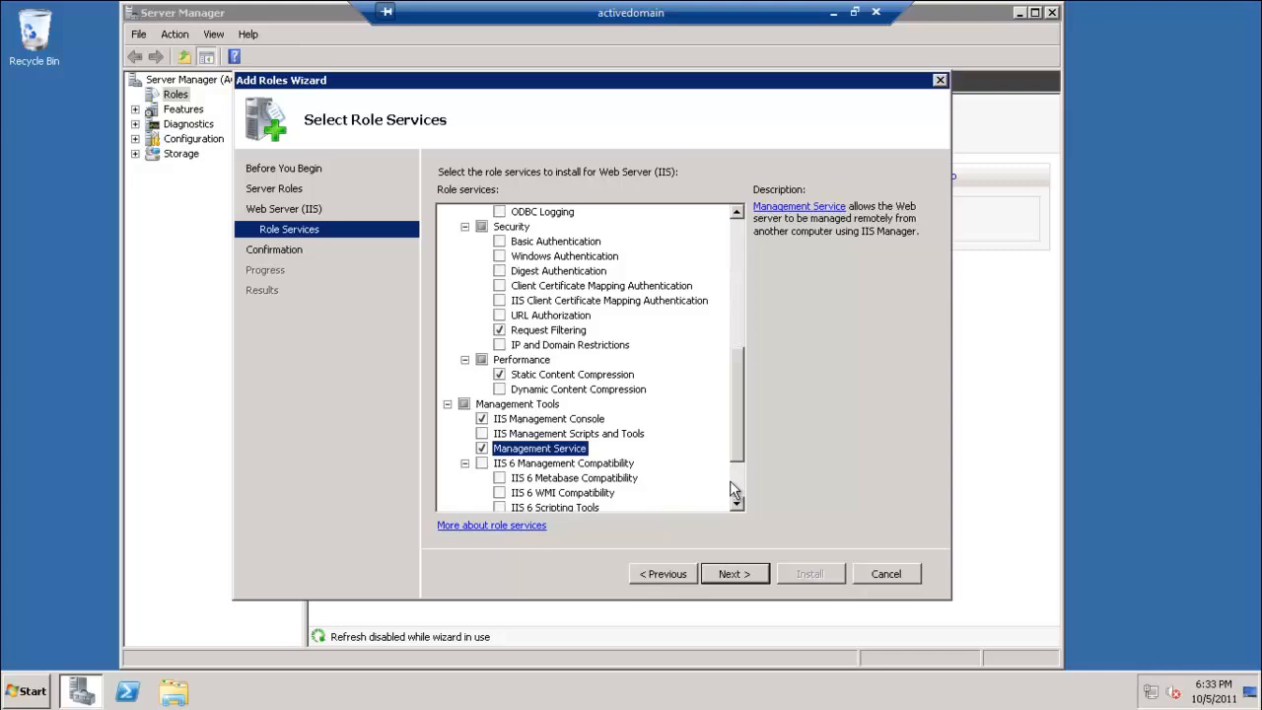
pyautogui.scroll(-3)
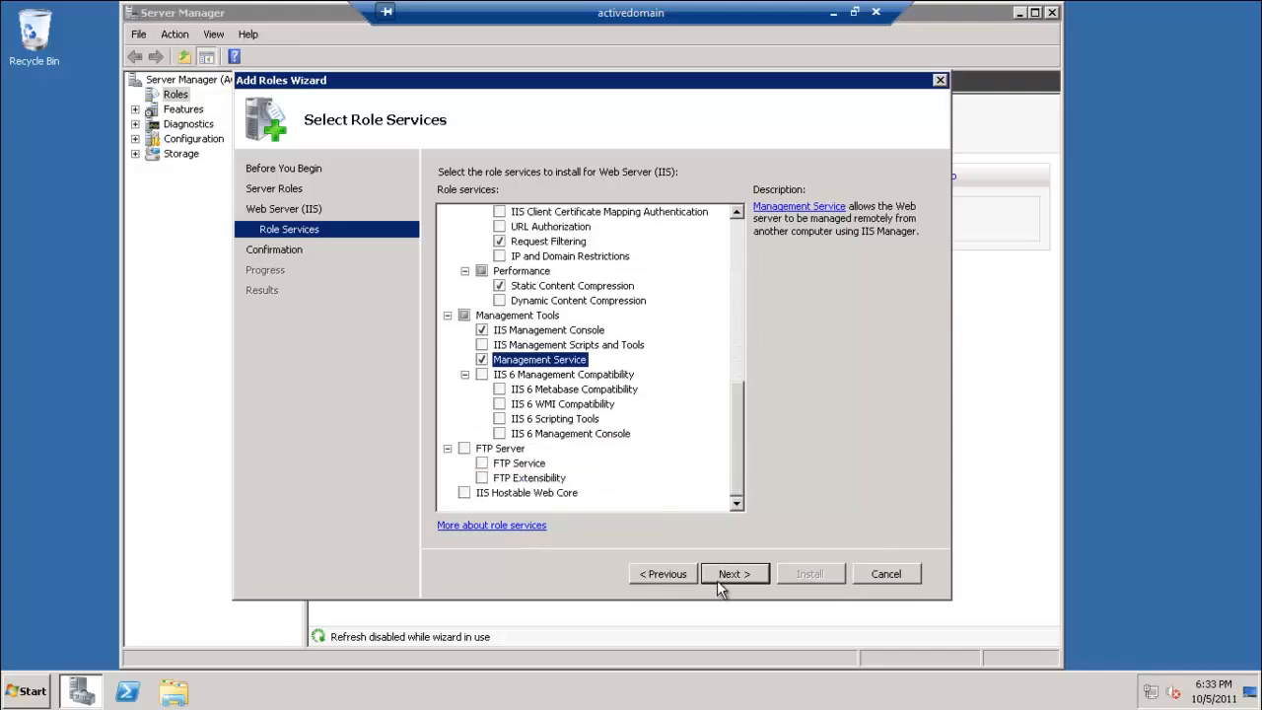
pyautogui.click(810, 572)
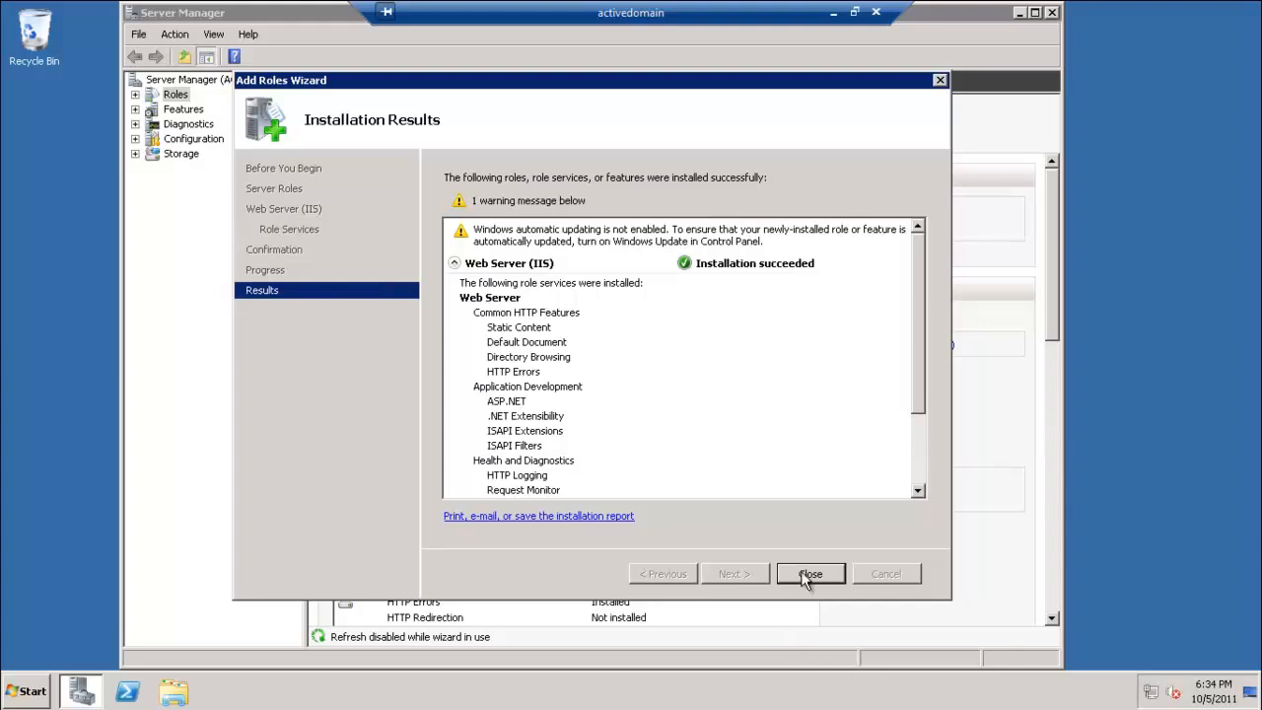
# Close the Installation Results and view the Roles summary with Web Server (IIS) installed
pyautogui.click(812, 572)
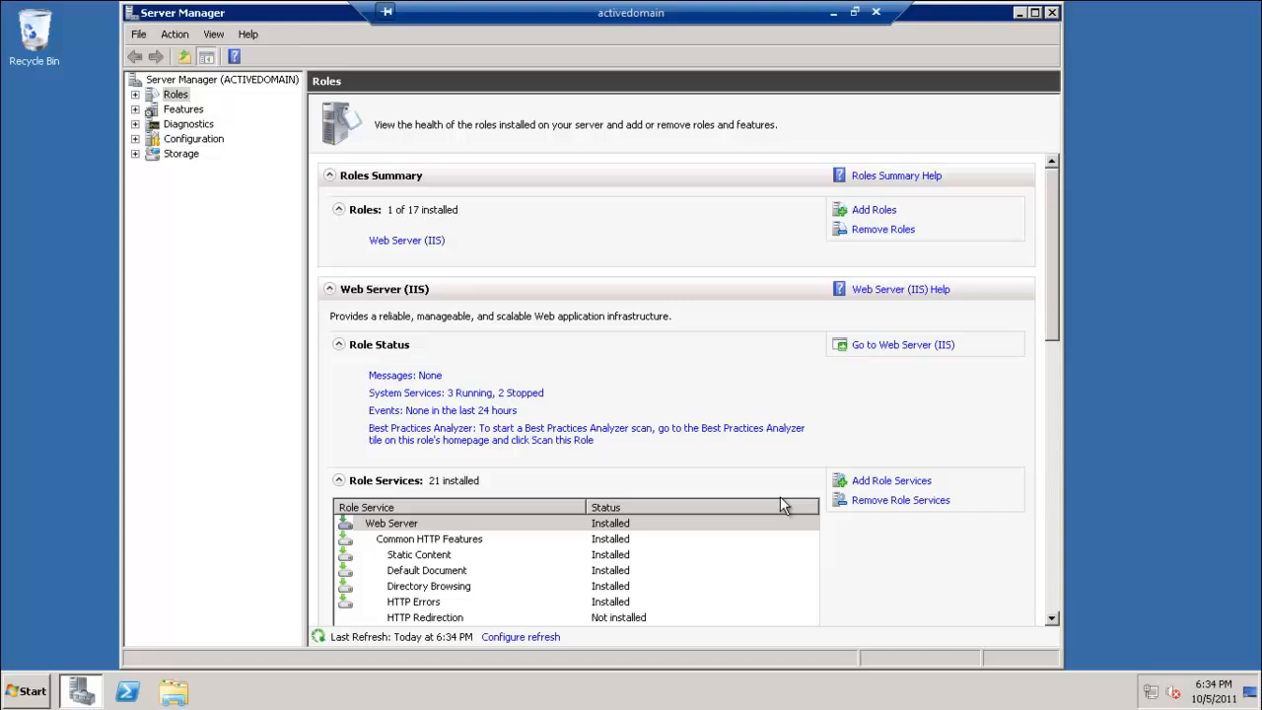
pyautogui.moveTo(79, 662)
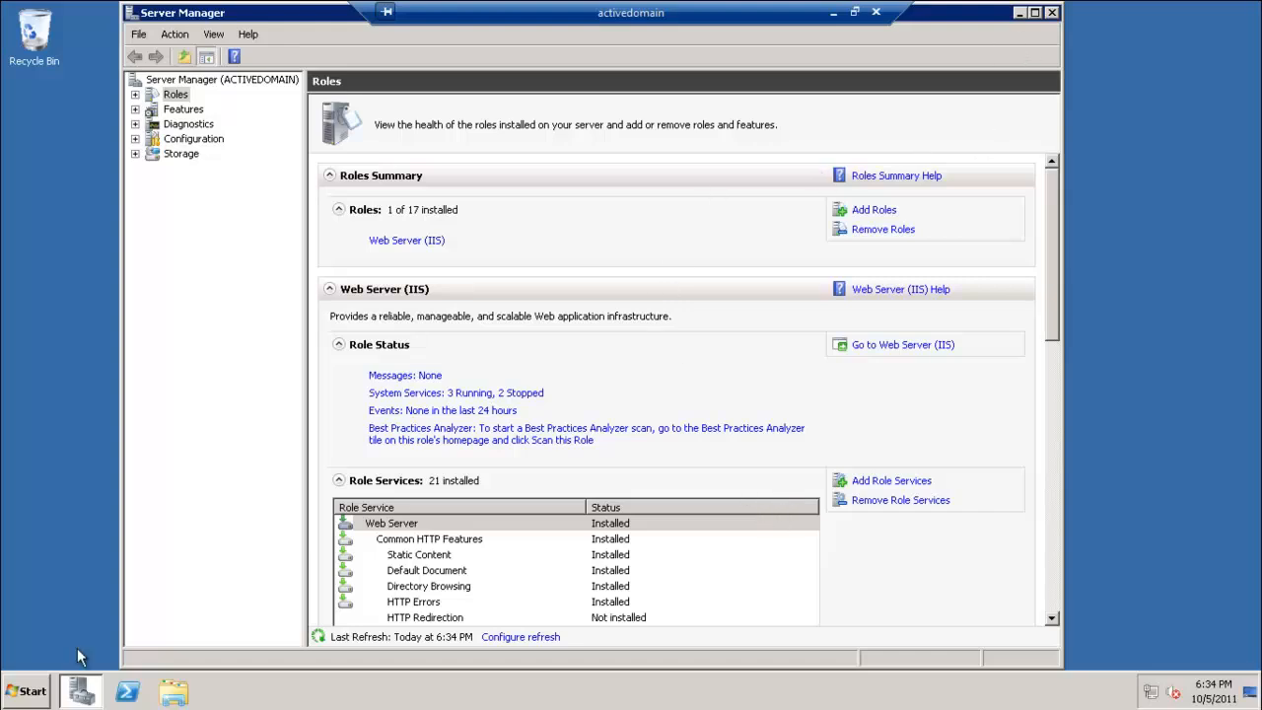
pyautogui.click(29, 690)
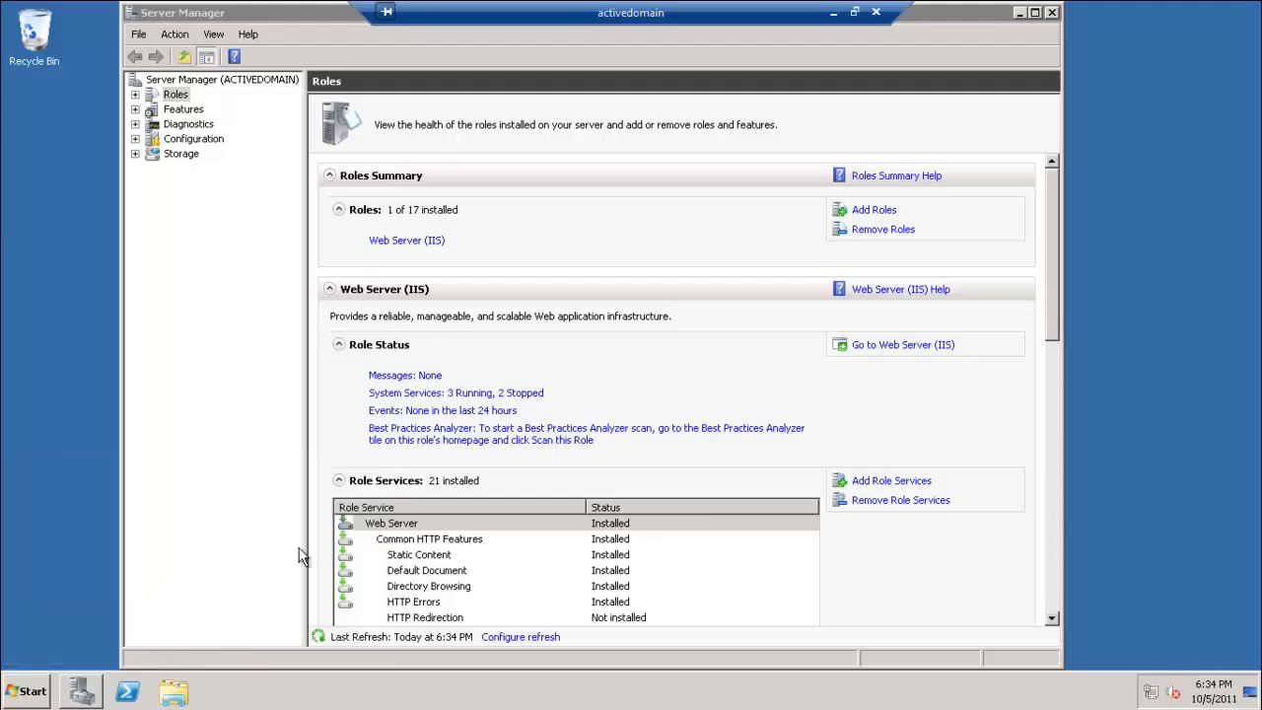
# Bring up IIS Manager on the ACTIVEDOMAIN home page, then the Start menu
pyautogui.click(899, 343)
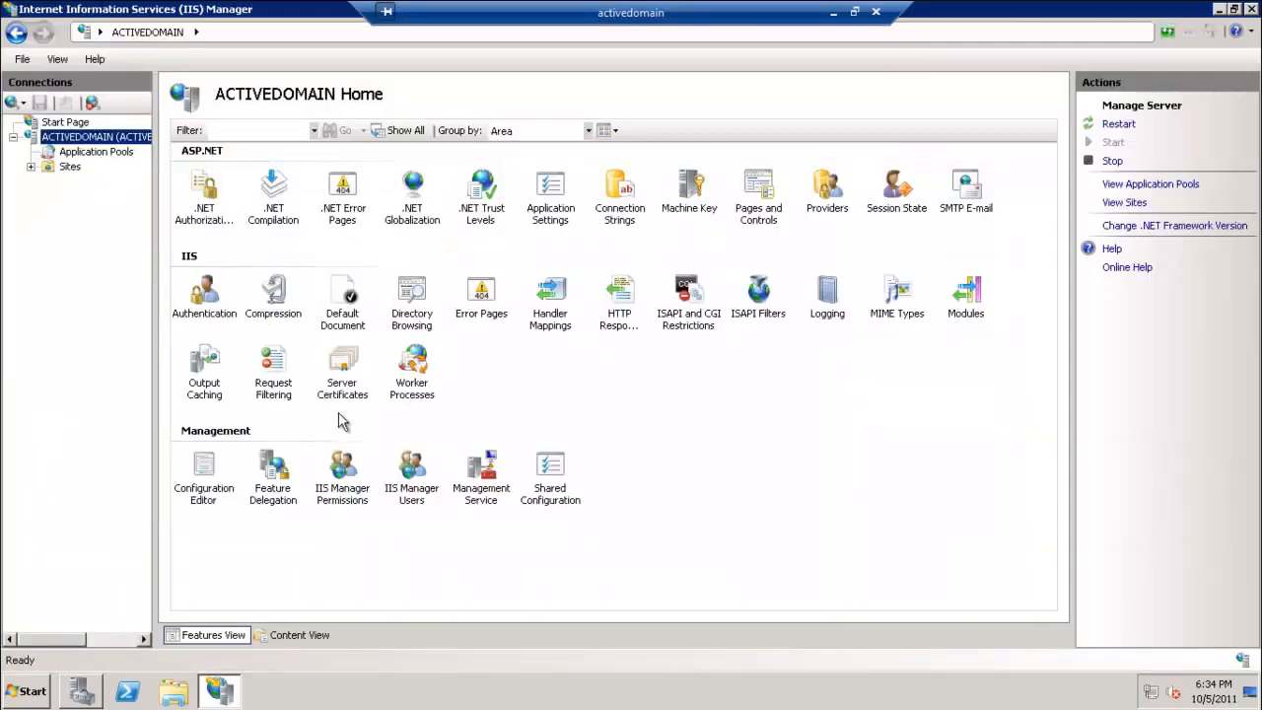
pyautogui.moveTo(339, 420)
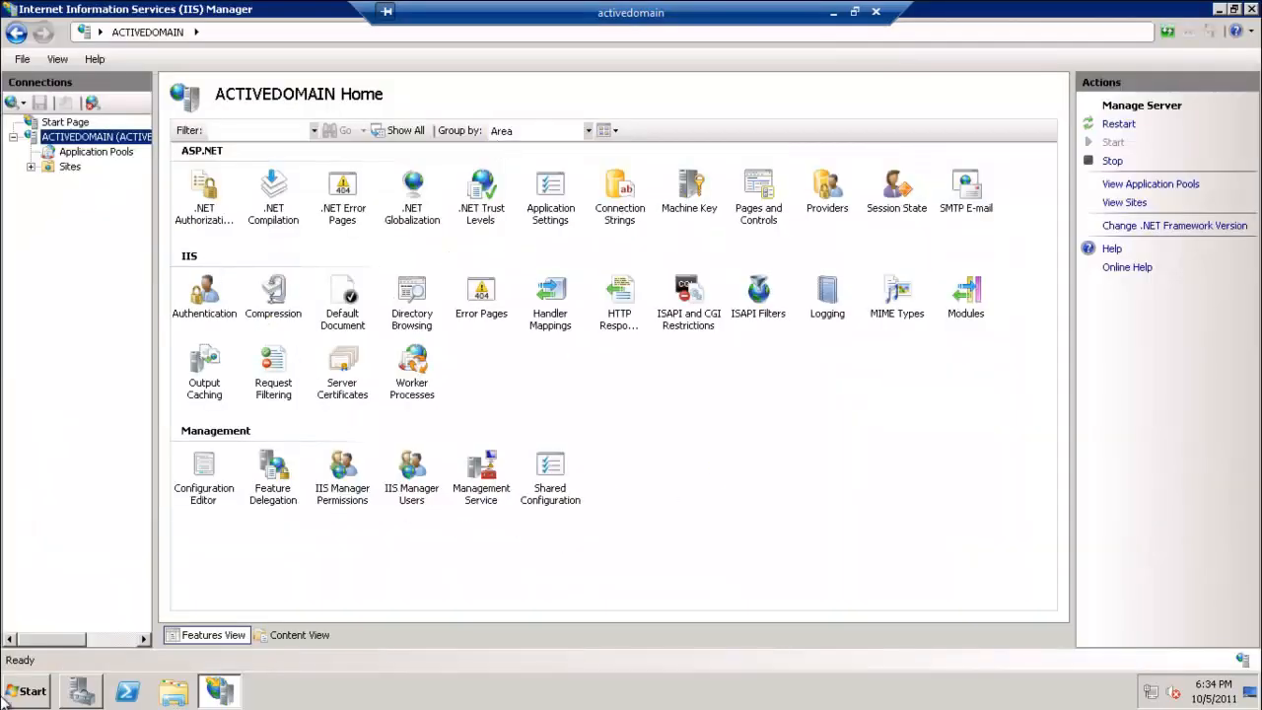
pyautogui.click(35, 690)
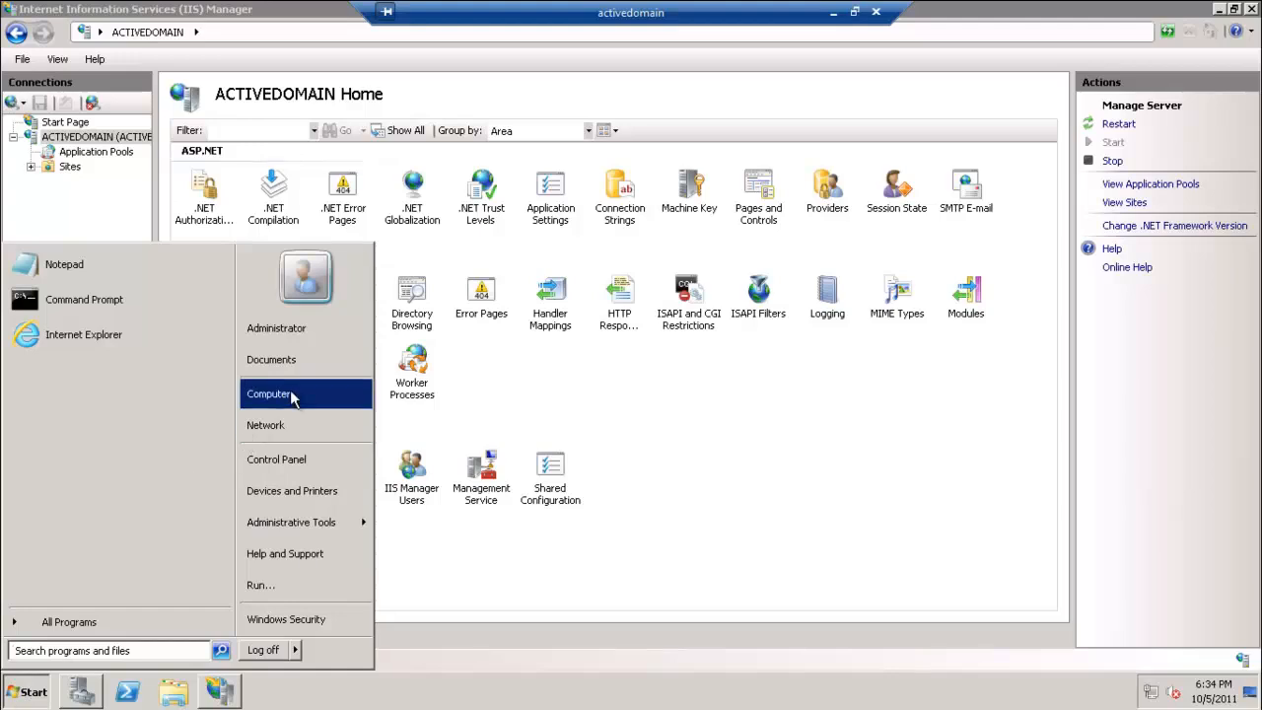
# Launch the WebDeploy_x64_en-US installer from Local Disk (C:)
pyautogui.click(269, 394)
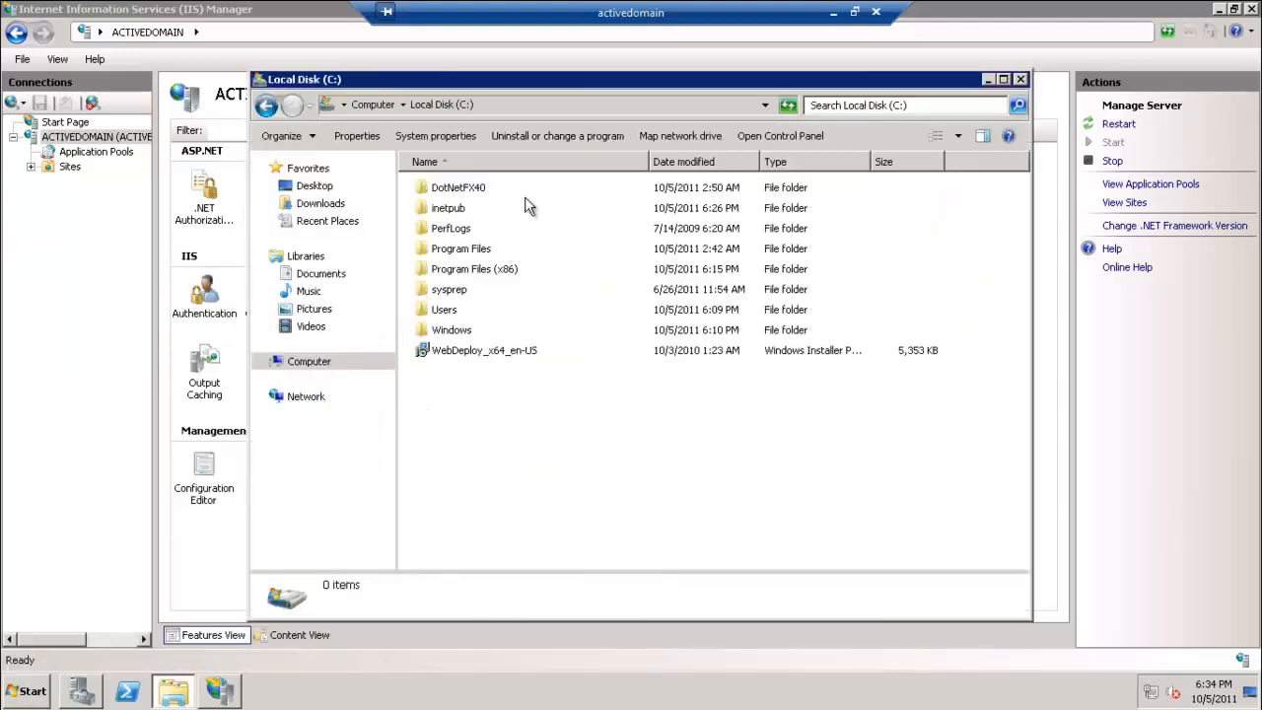
pyautogui.click(483, 351)
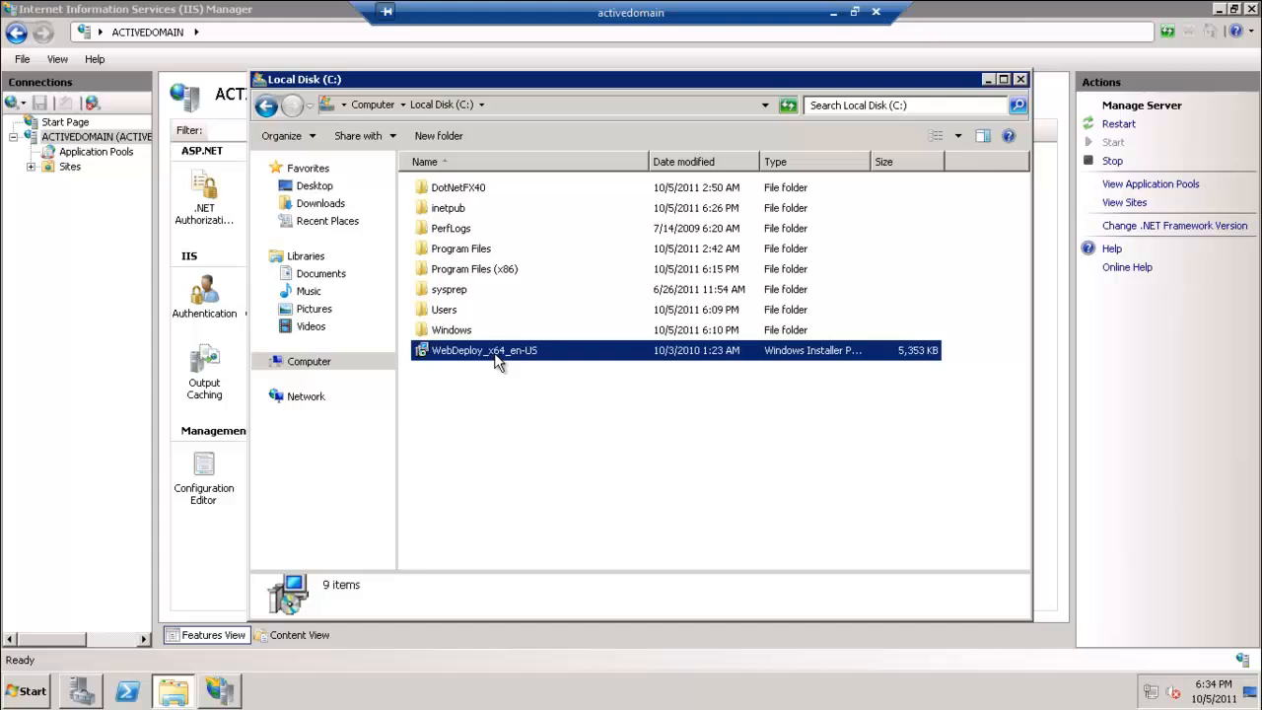
pyautogui.doubleClick(483, 351)
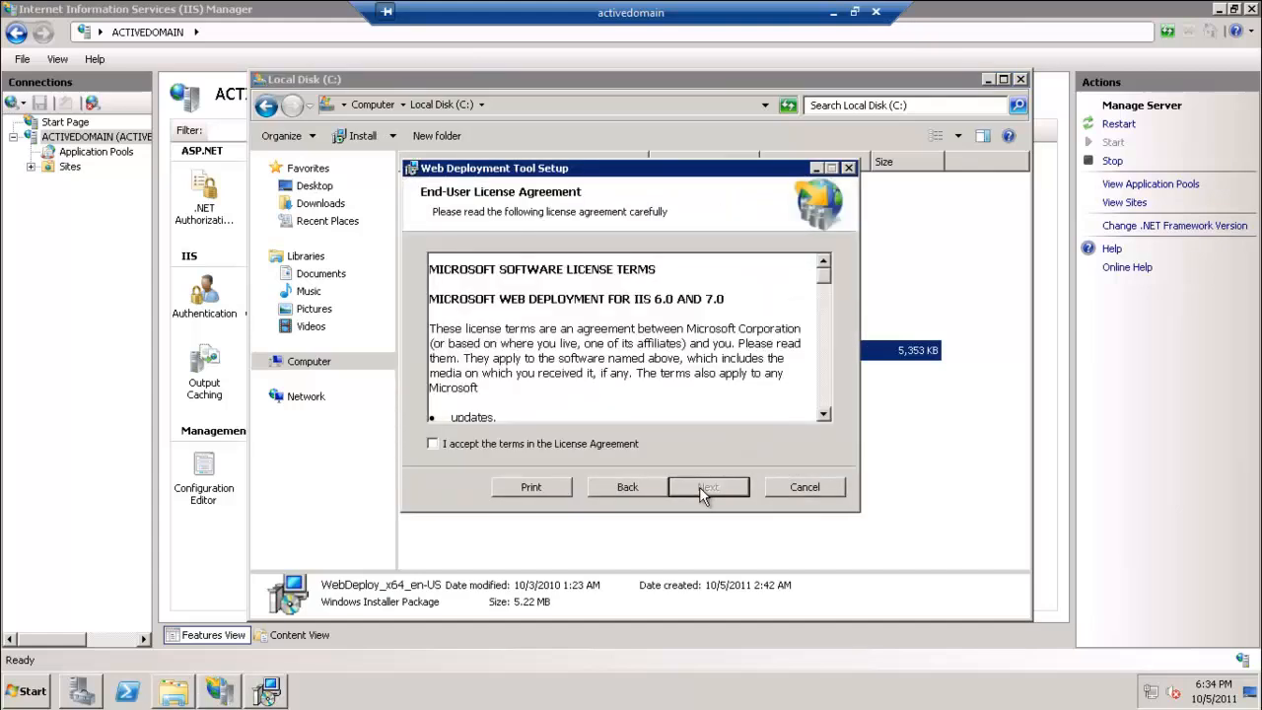
# Accept the licence, install the entire Web Deployment Framework feature, and finish setup
pyautogui.click(706, 487)
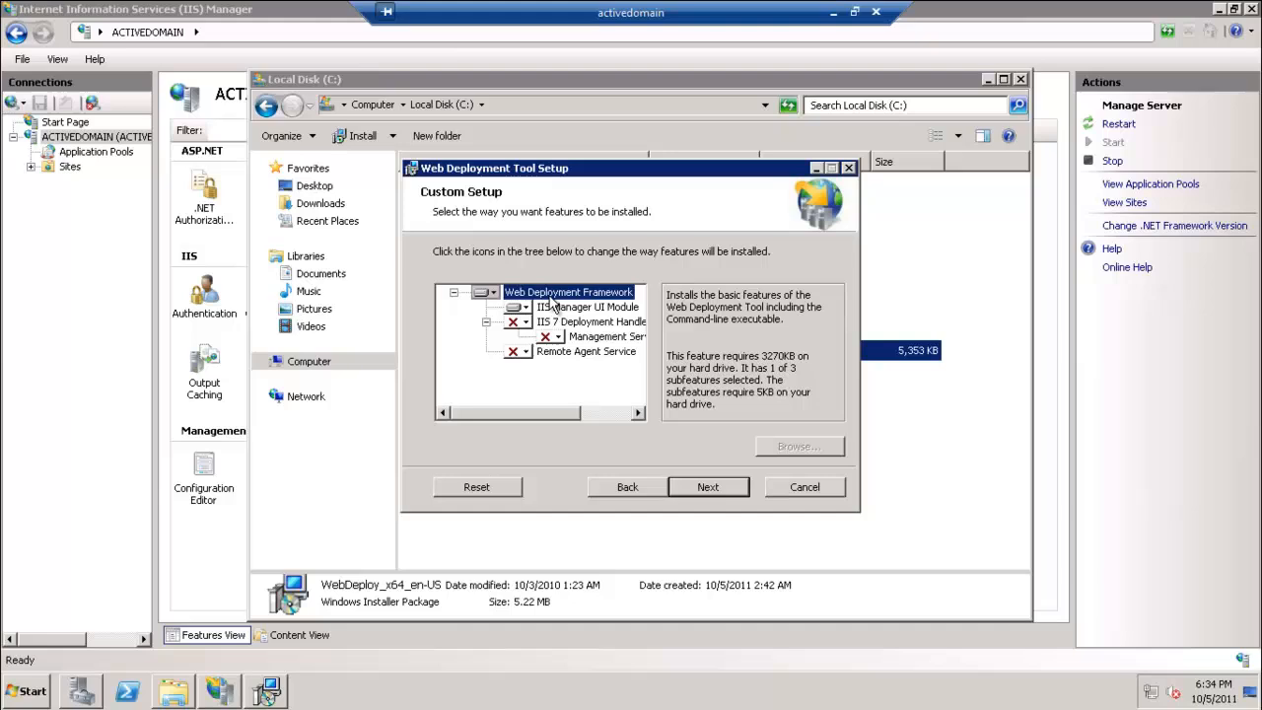
pyautogui.moveTo(651, 345)
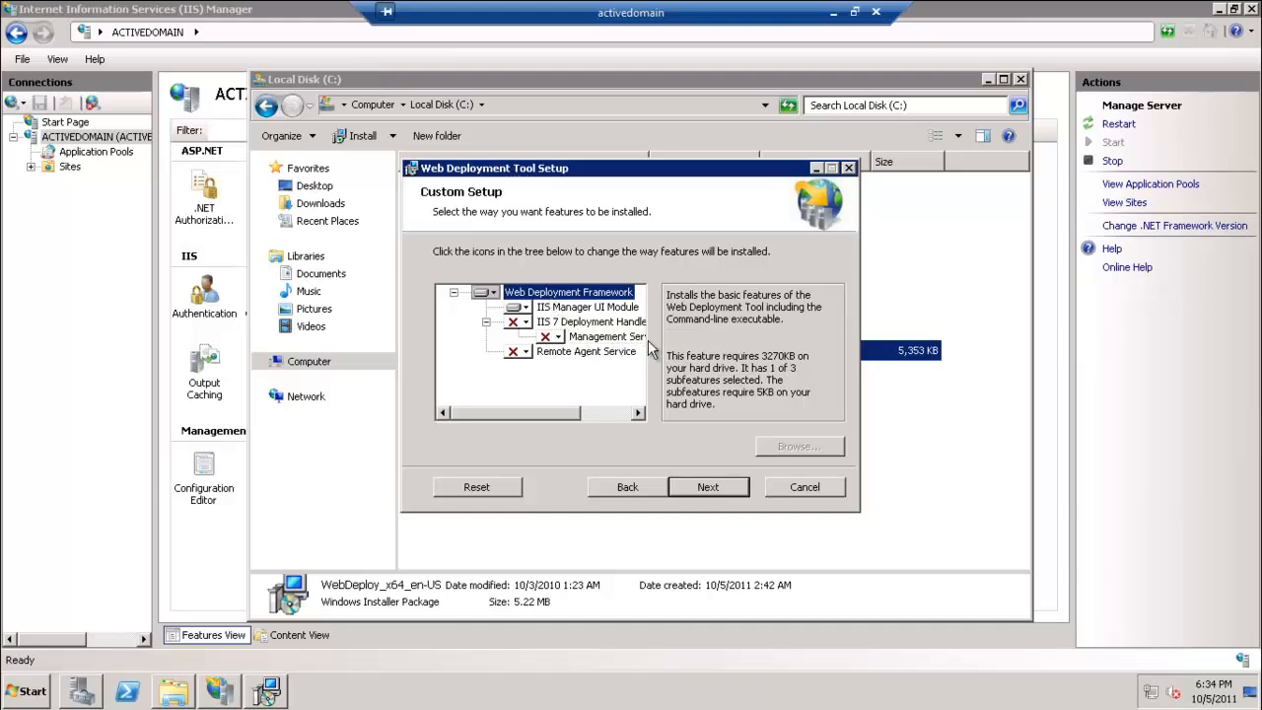
pyautogui.moveTo(613, 351)
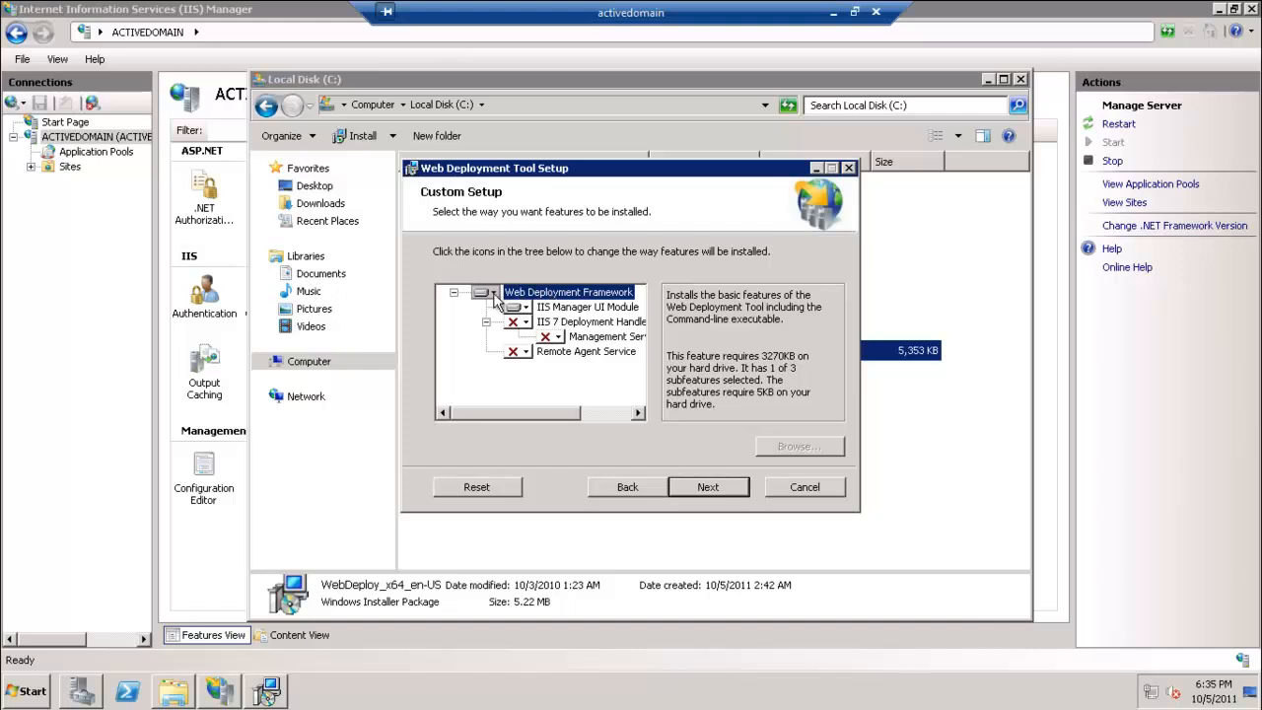
pyautogui.click(487, 292)
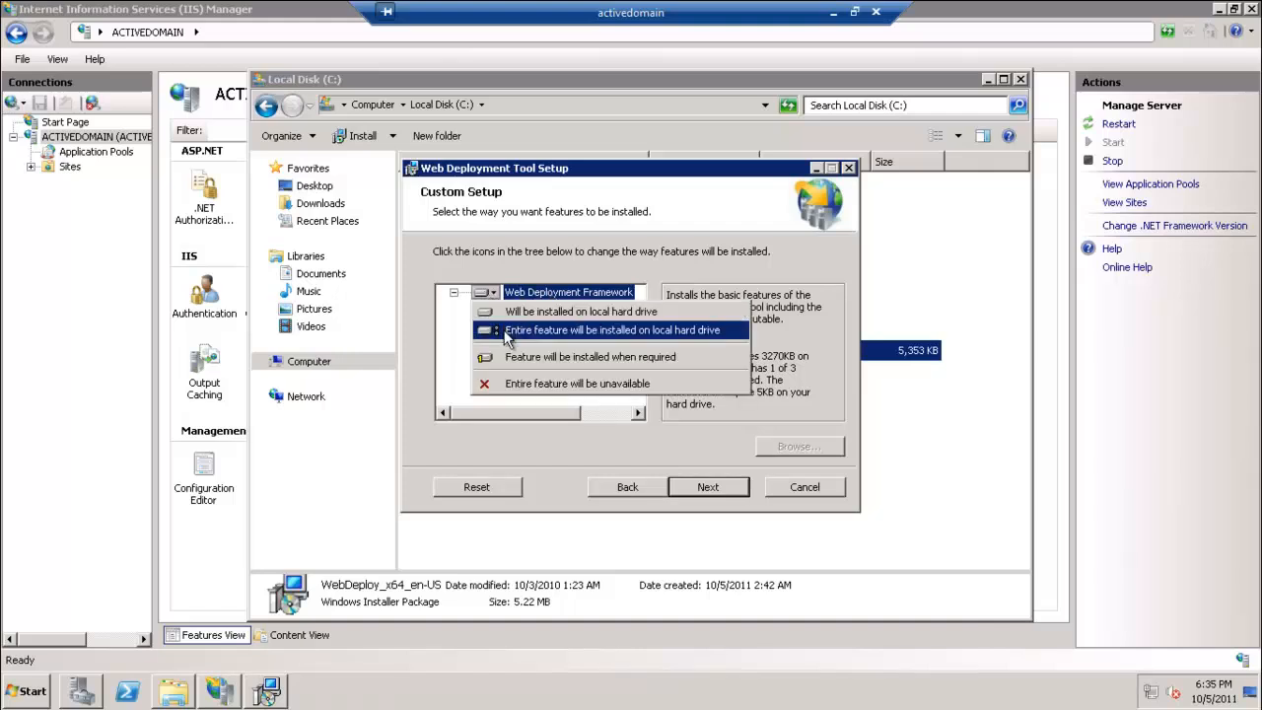
pyautogui.click(708, 485)
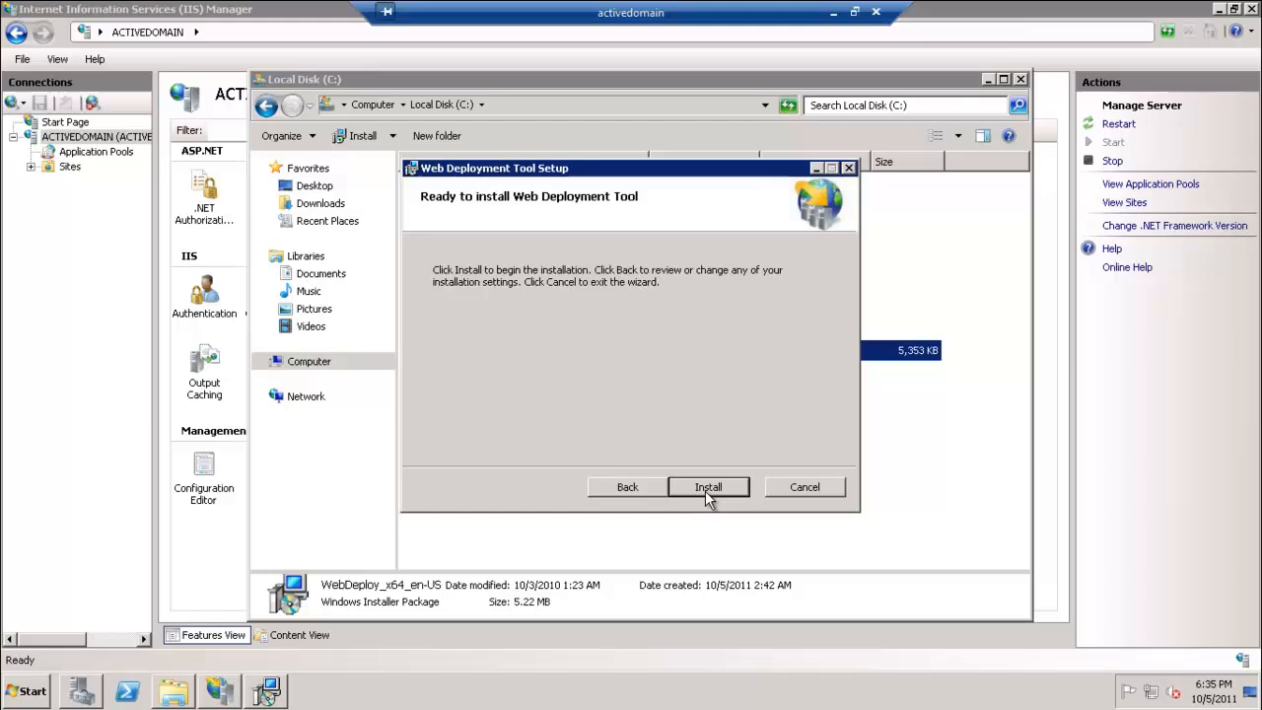
pyautogui.click(708, 485)
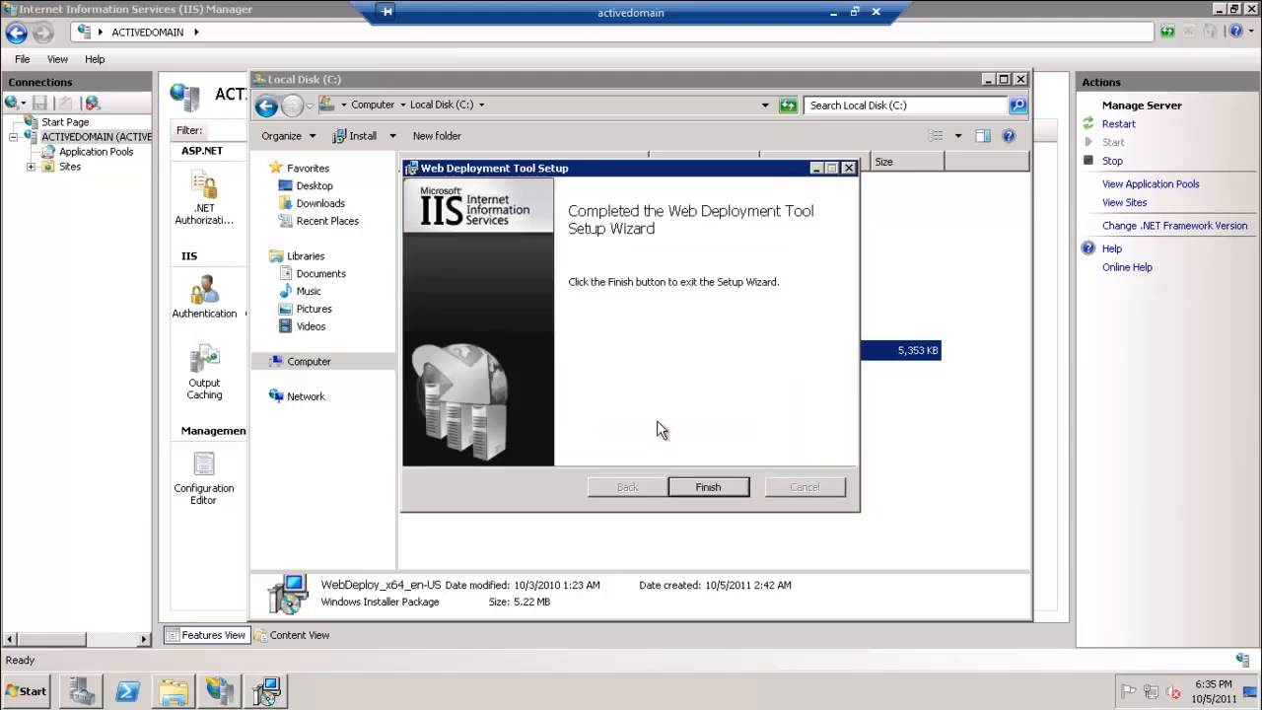
pyautogui.click(708, 485)
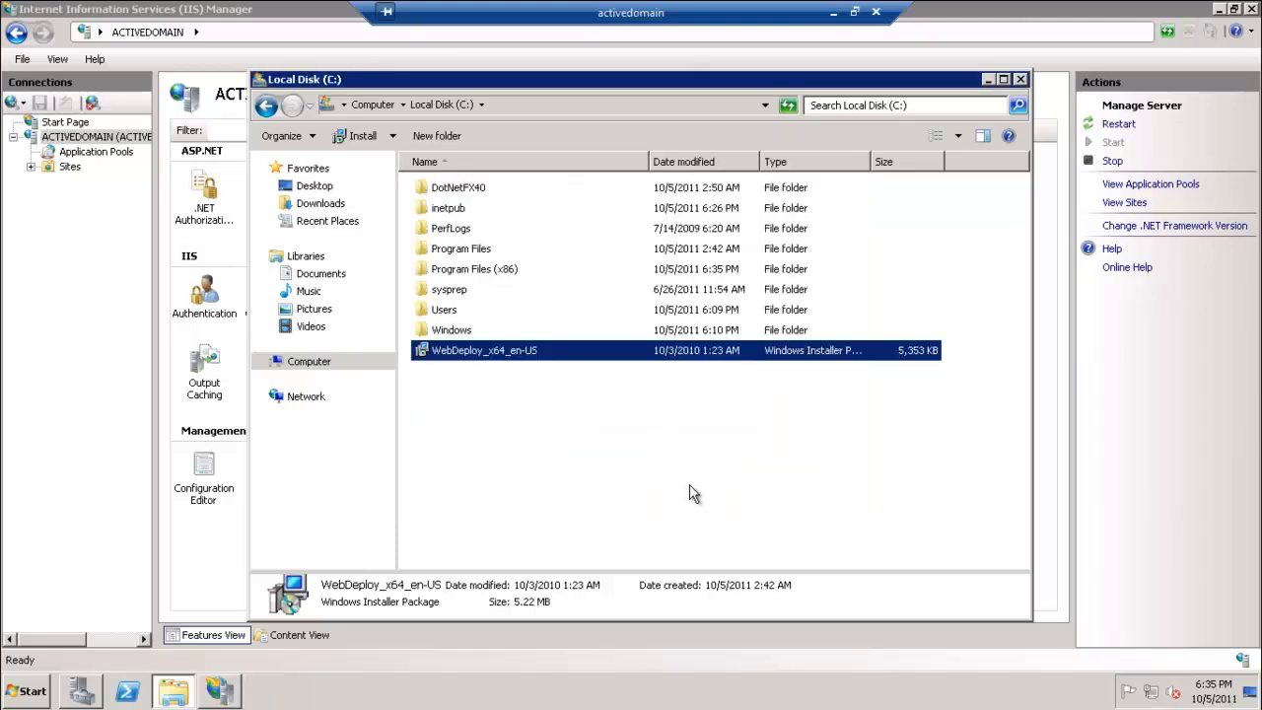
pyautogui.moveTo(465, 209)
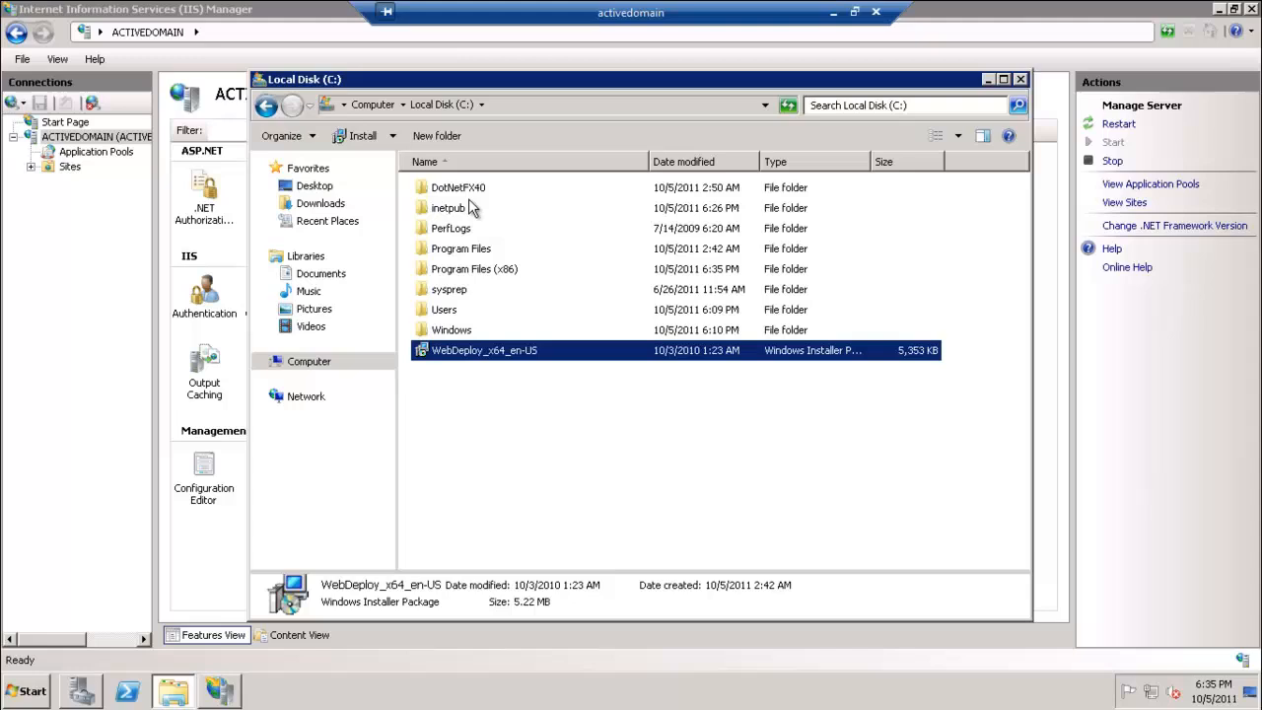
# Run dotNetFx40_Full_x86_x64 from DotNetFX40 and cancel its maintenance wizard
pyautogui.doubleClick(453, 188)
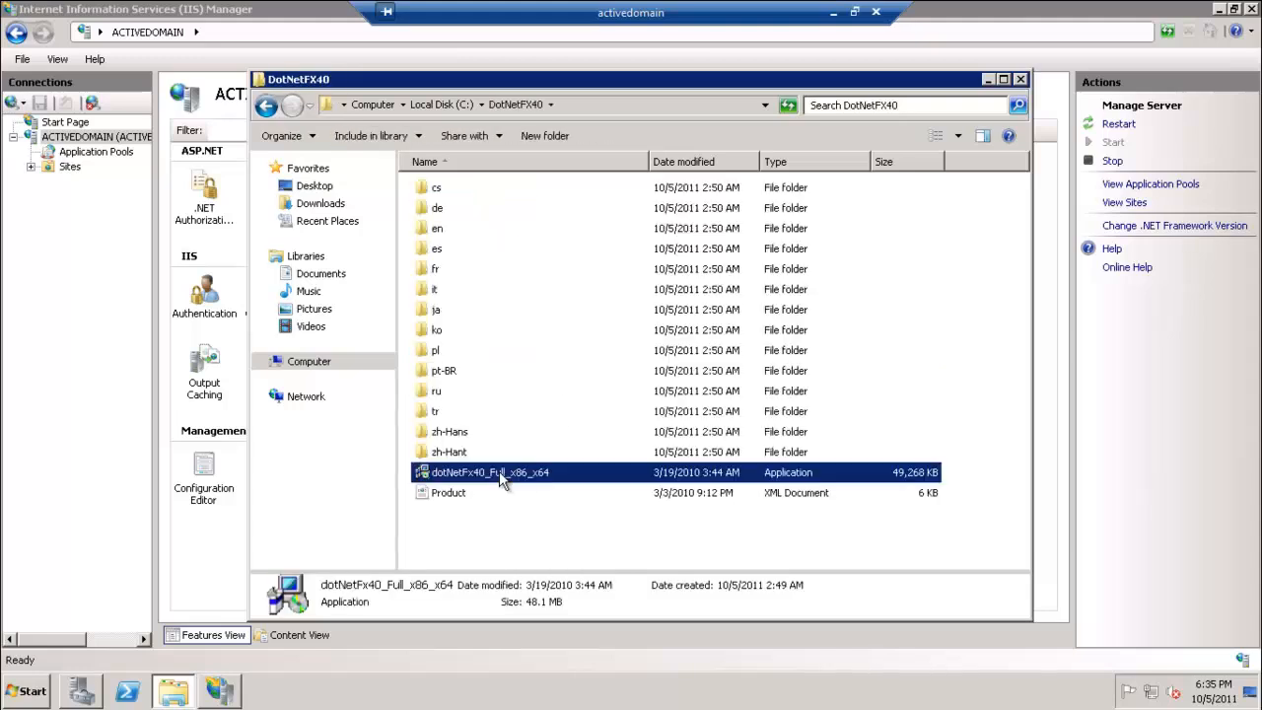
pyautogui.doubleClick(489, 471)
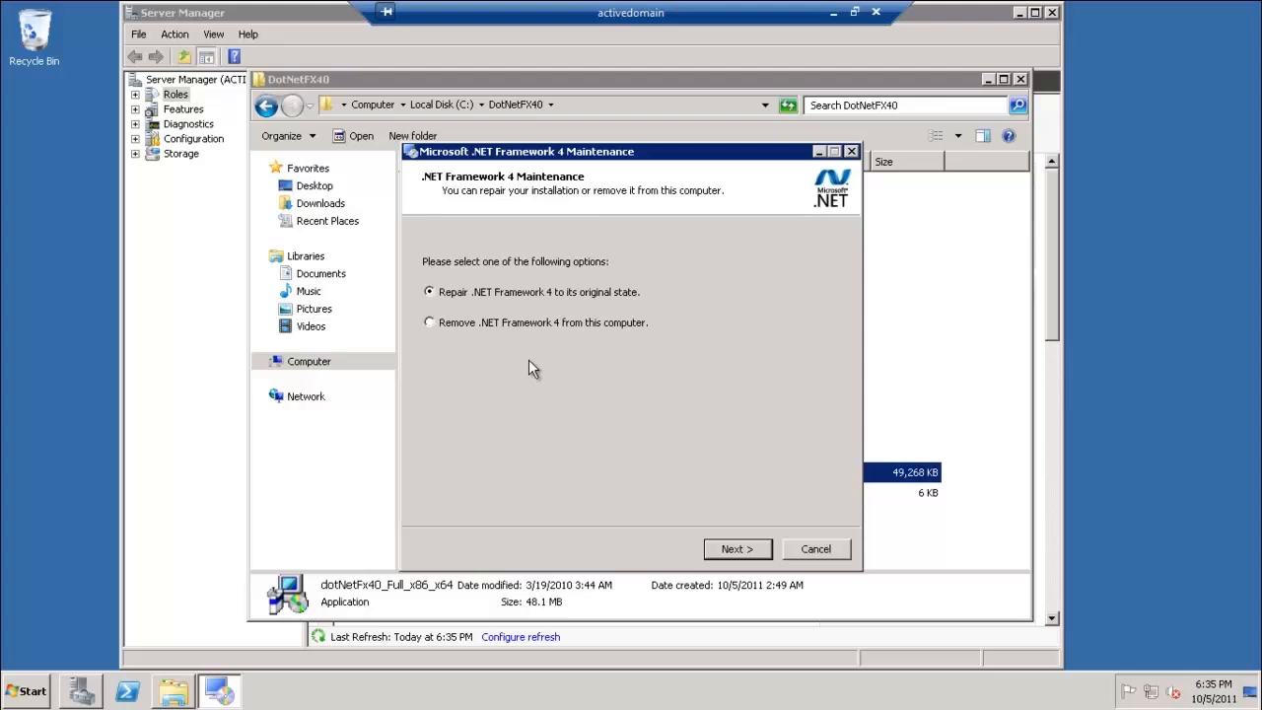
pyautogui.click(816, 548)
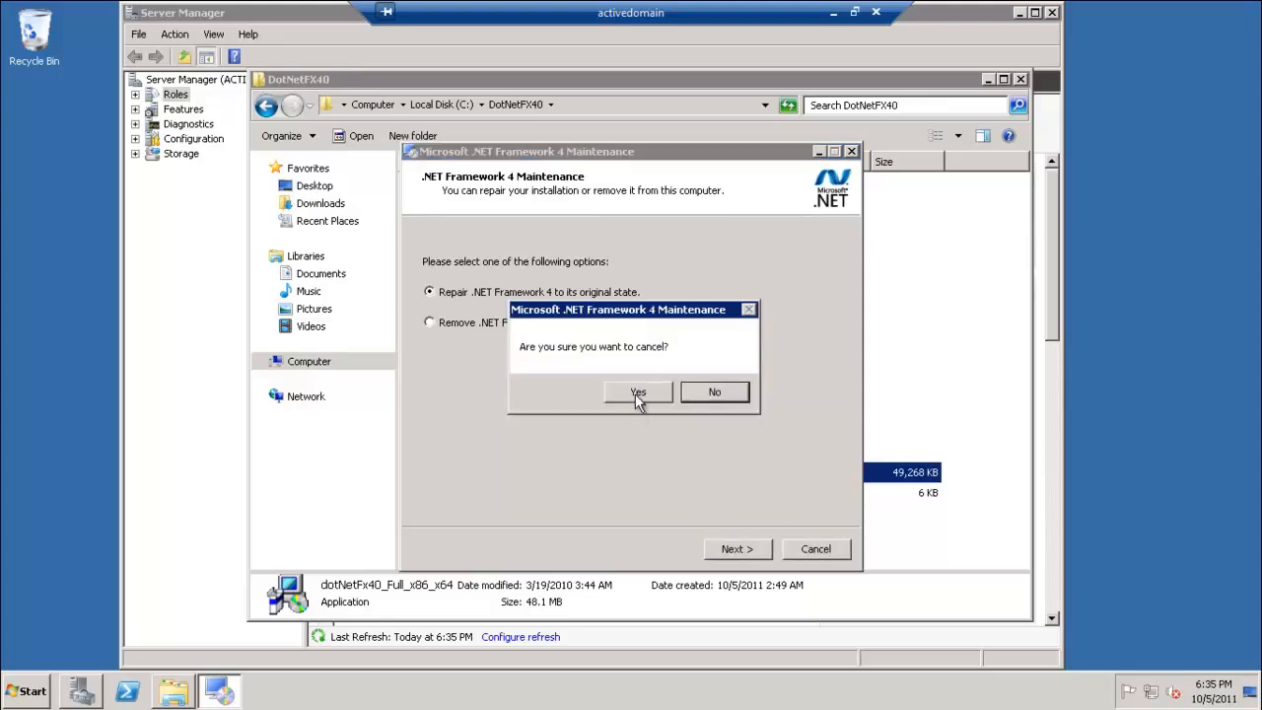
pyautogui.click(635, 390)
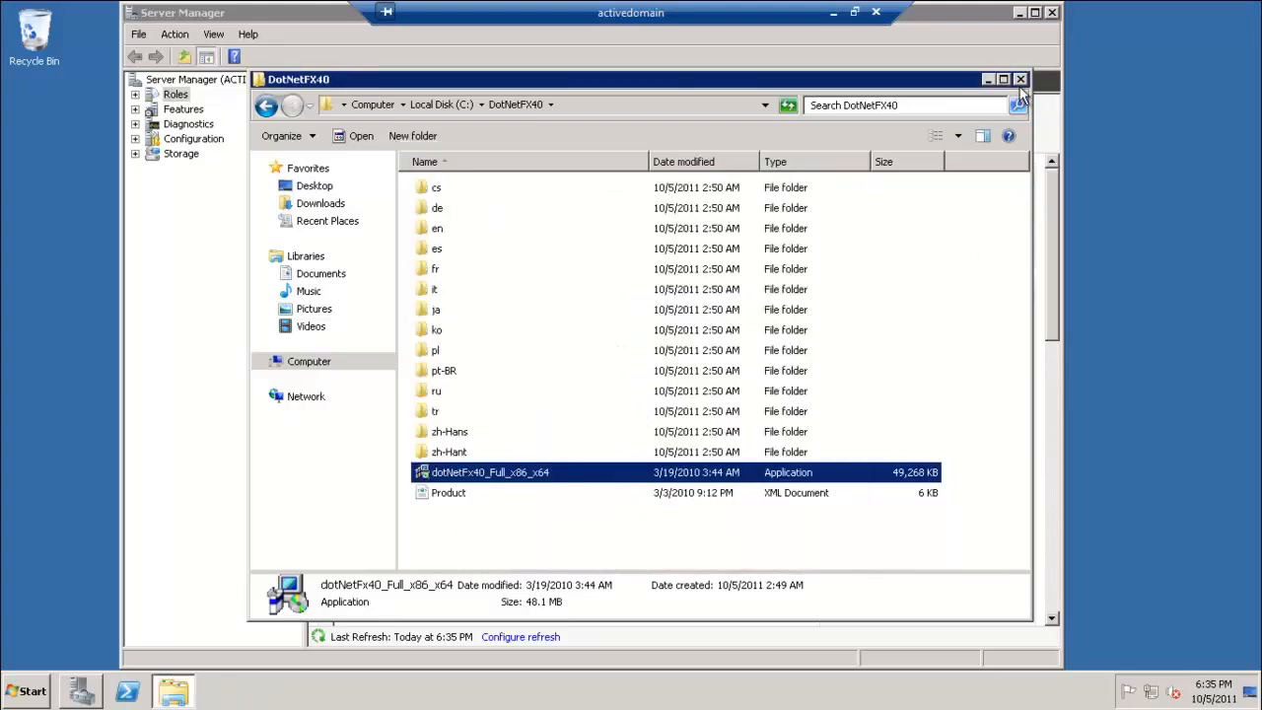
# Close Explorer and connect IIS Manager to the ACTIVEDOMAIN server home
pyautogui.click(29, 690)
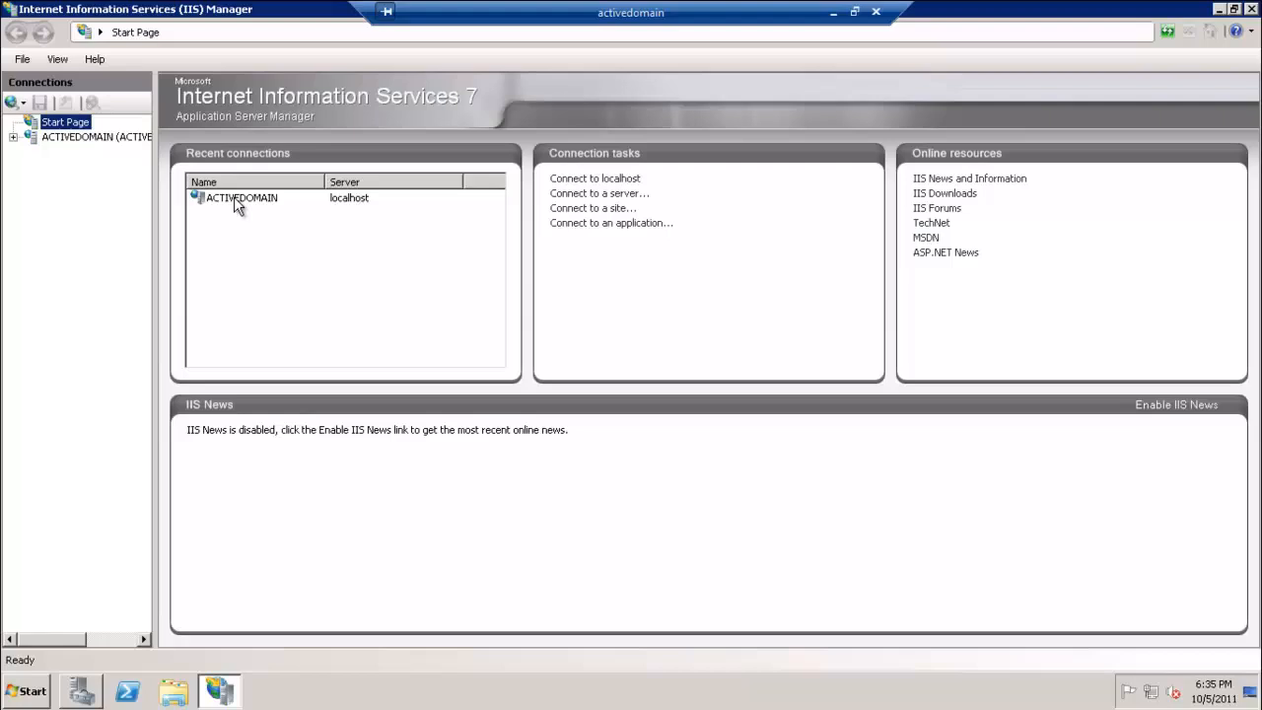
pyautogui.click(82, 136)
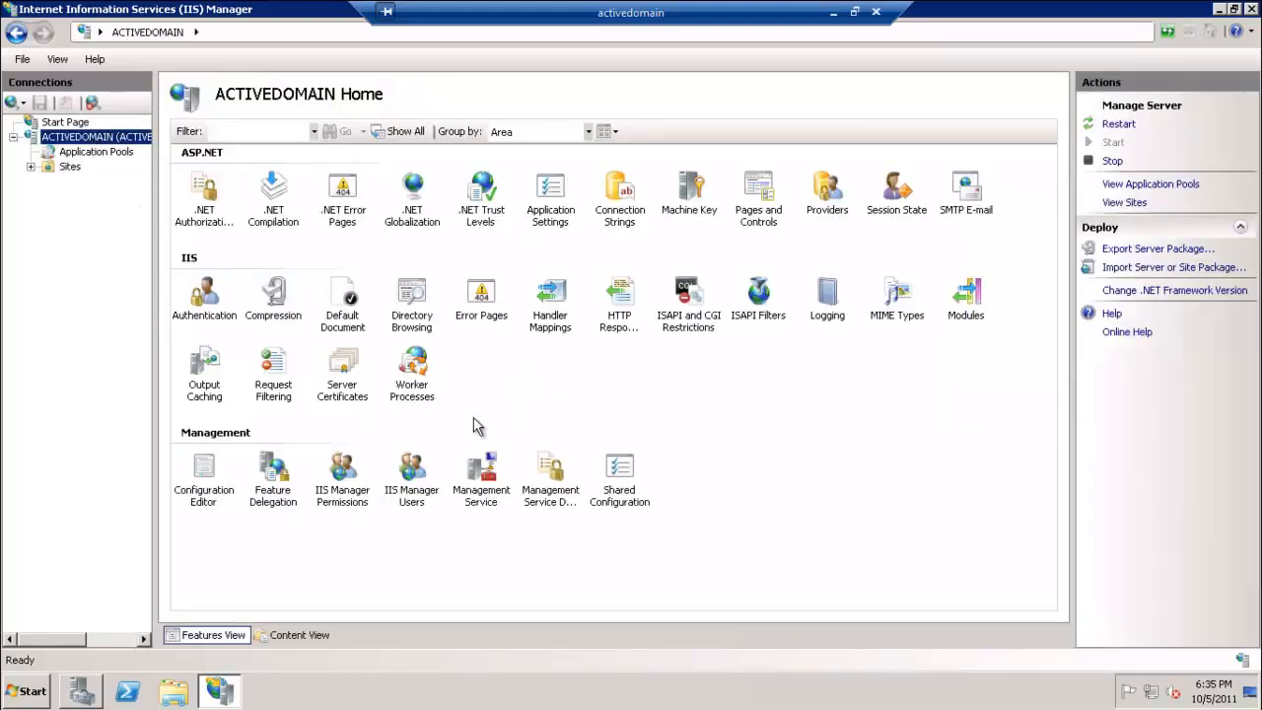
pyautogui.moveTo(550, 469)
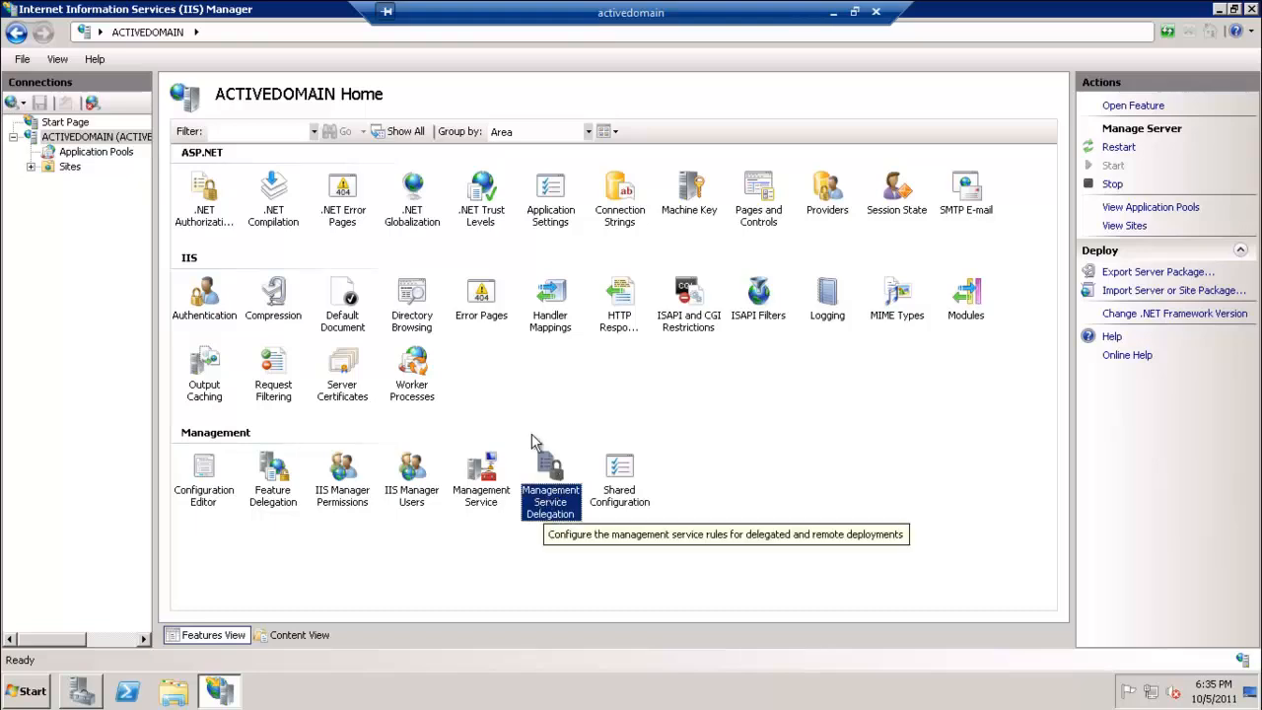
pyautogui.doubleClick(550, 463)
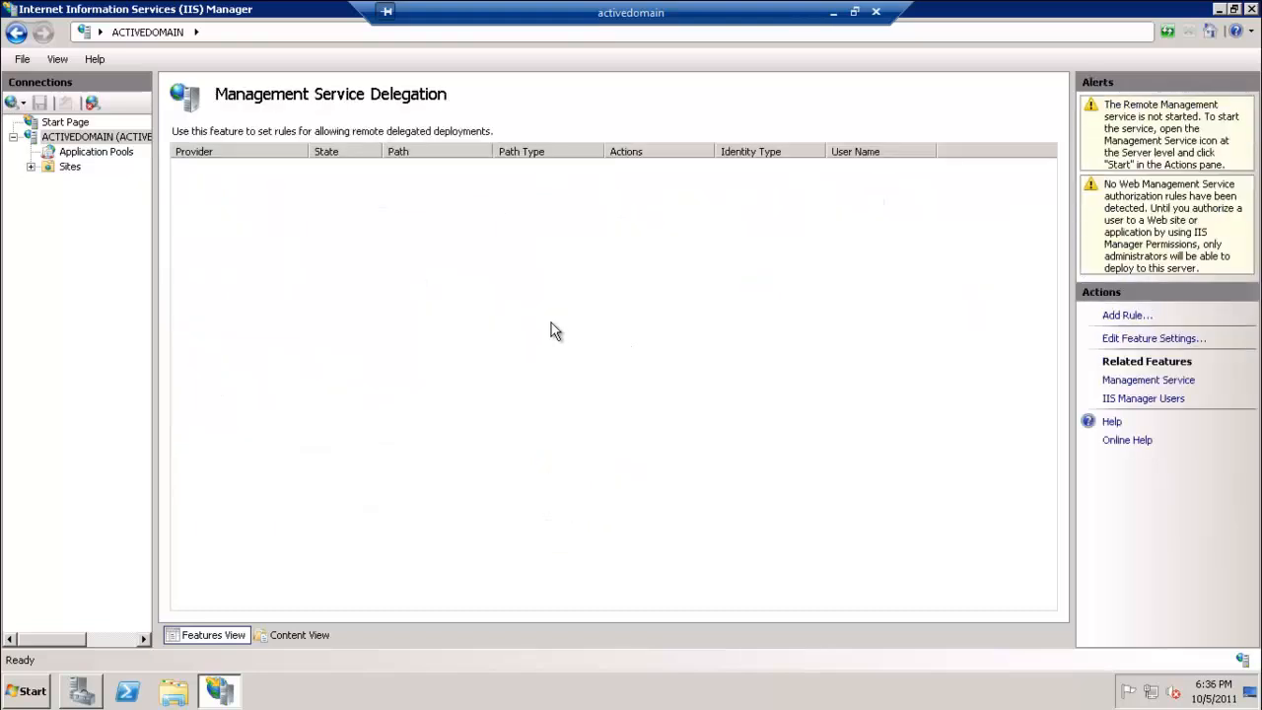
pyautogui.moveTo(1144, 340)
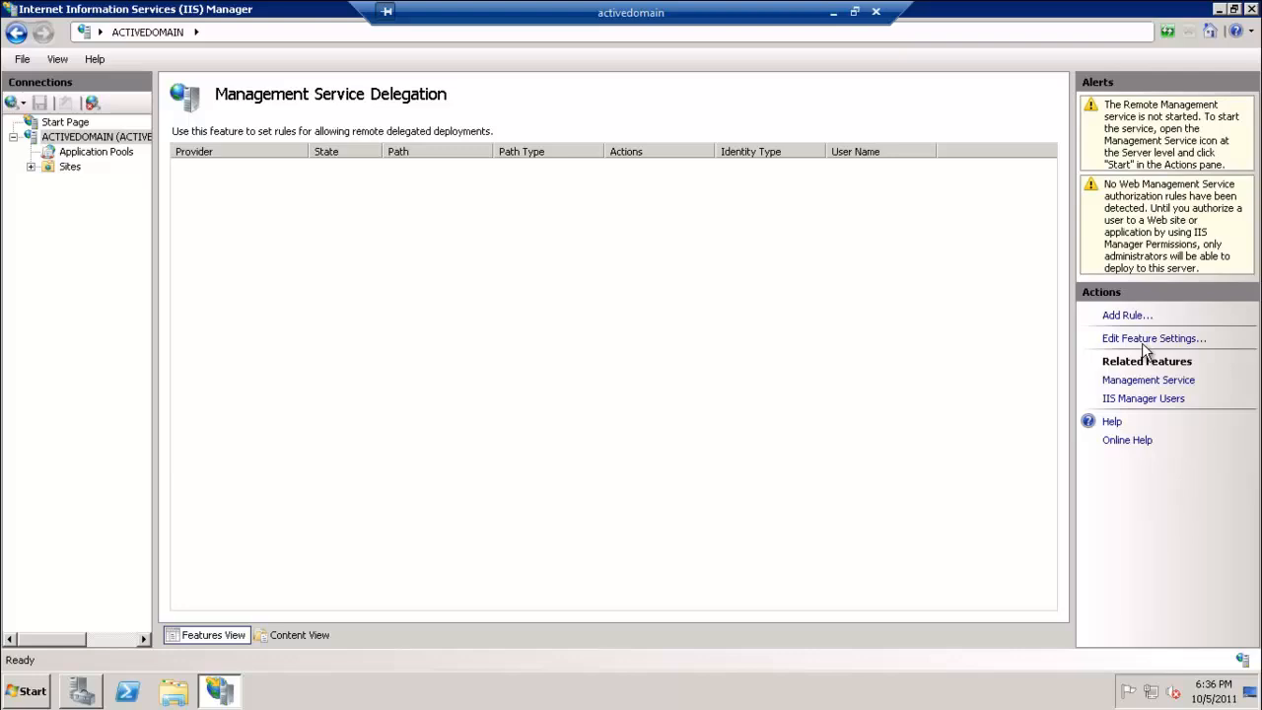
pyautogui.click(1152, 339)
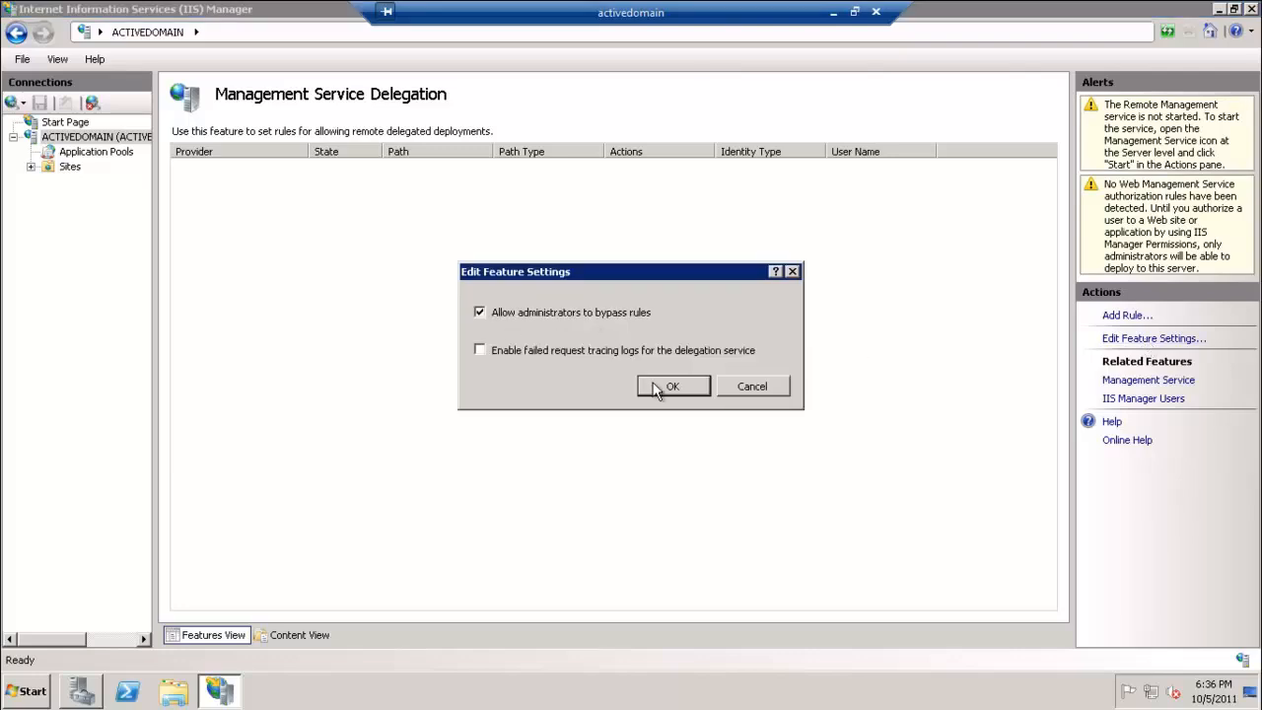
pyautogui.click(674, 385)
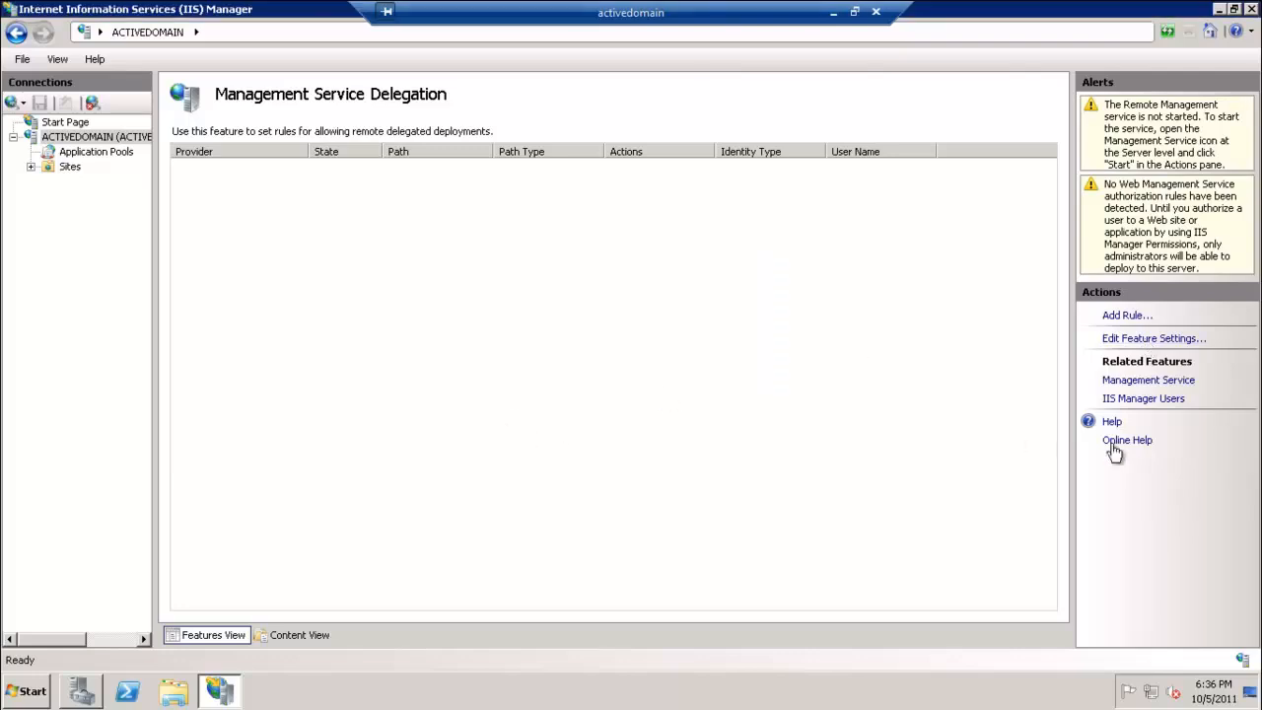
pyautogui.click(1148, 379)
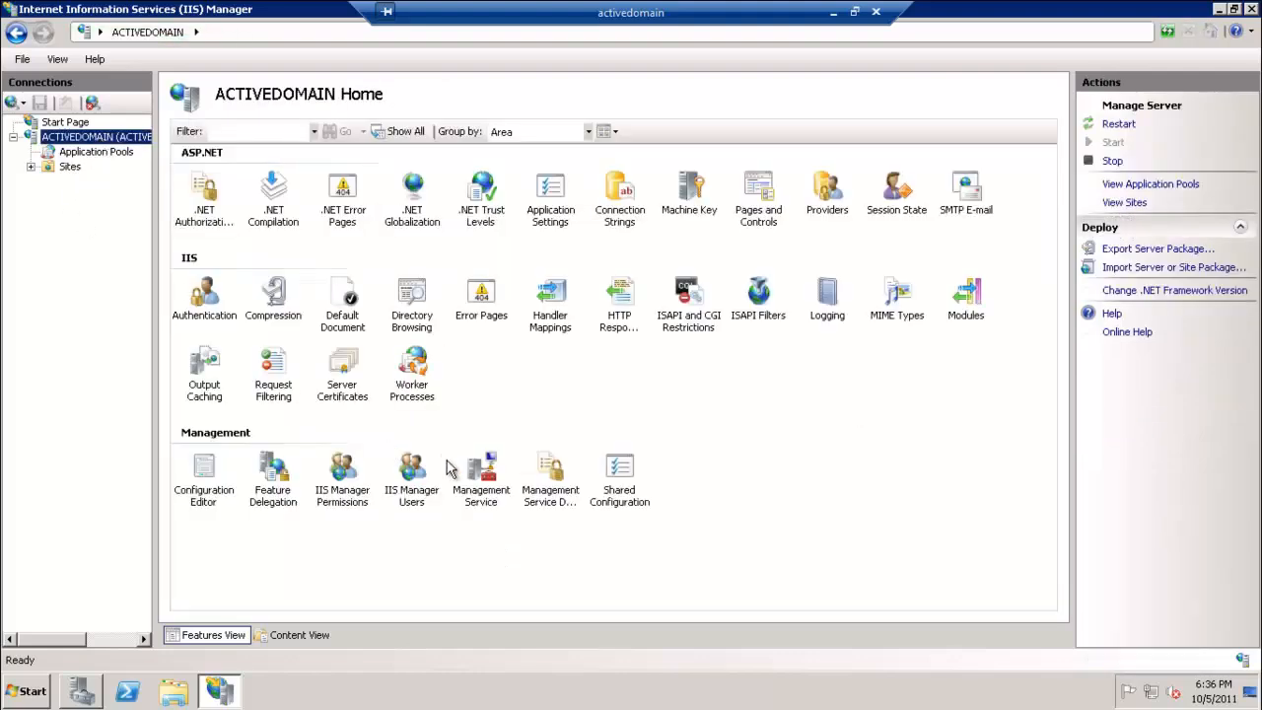
# Enable remote connections in Management Service, save the setting and start the service
pyautogui.doubleClick(481, 470)
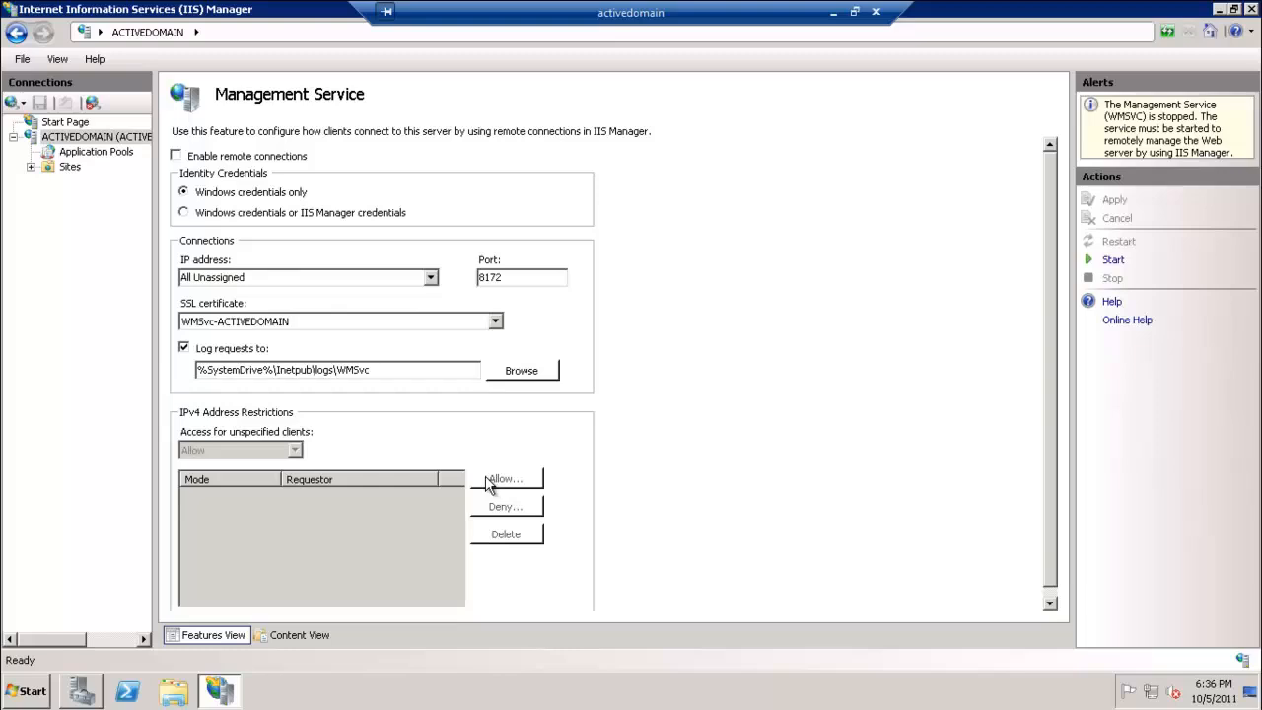
pyautogui.moveTo(274, 164)
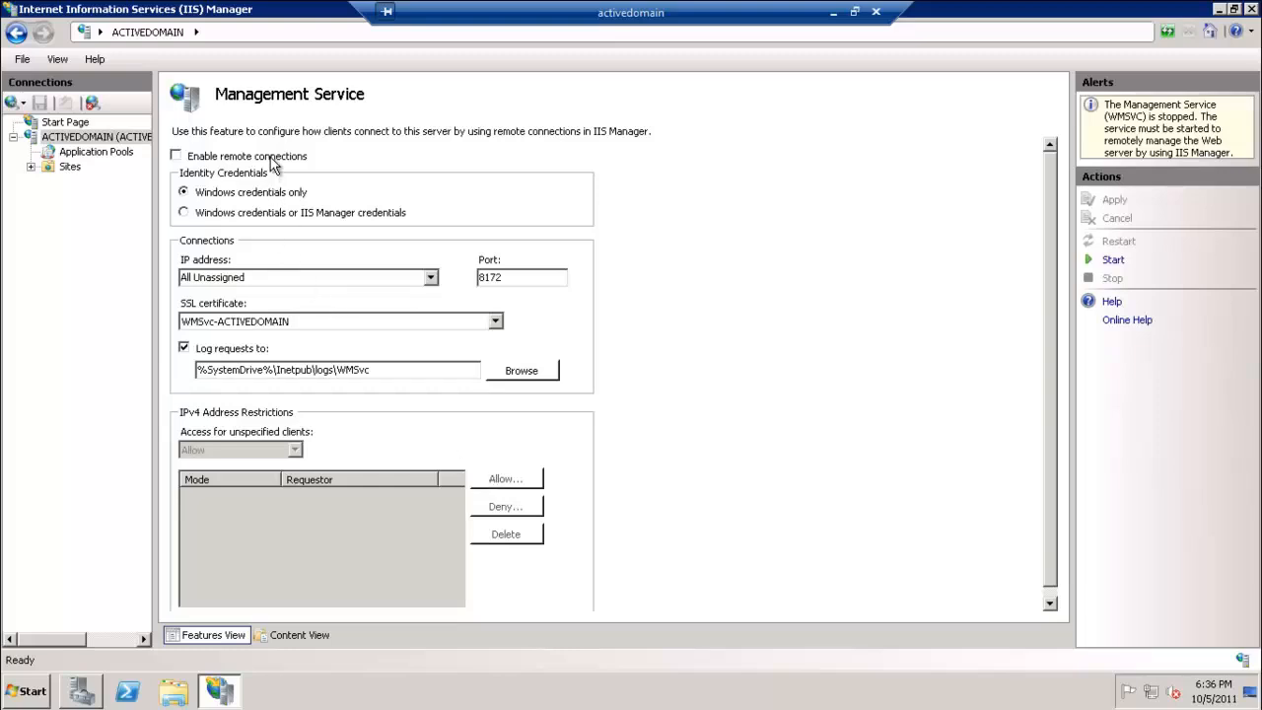
pyautogui.click(184, 156)
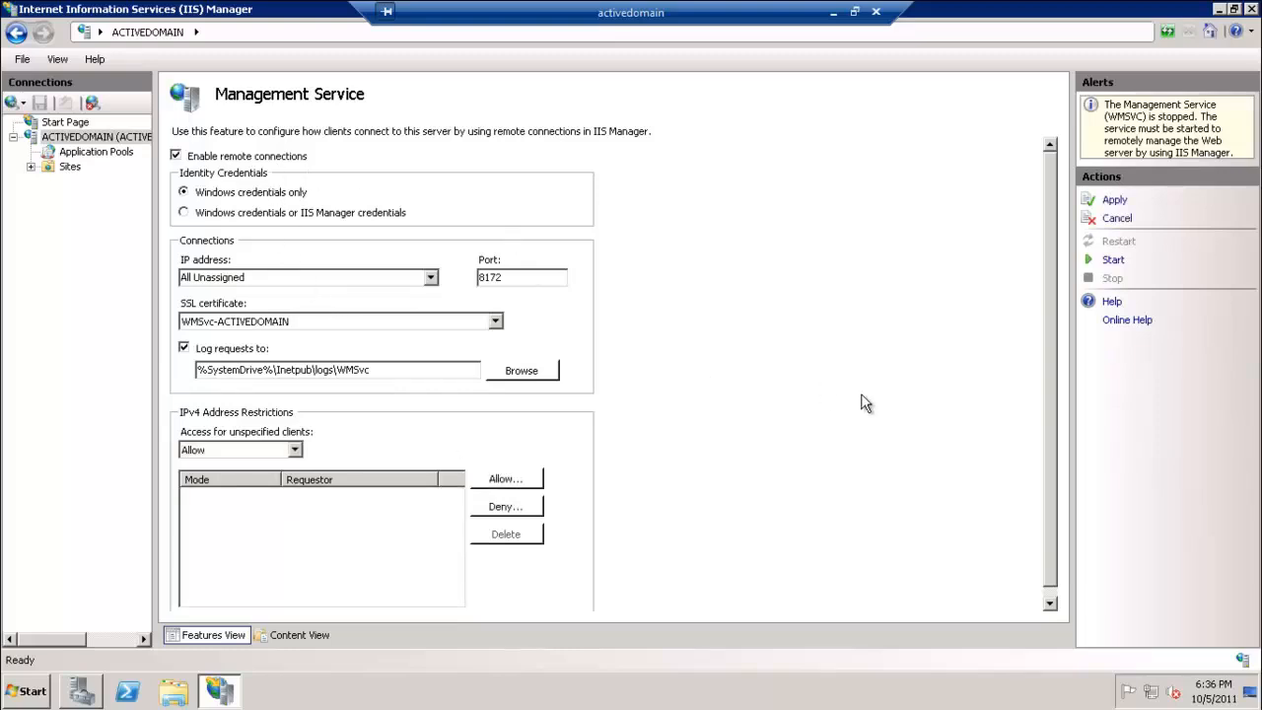
pyautogui.moveTo(1112, 264)
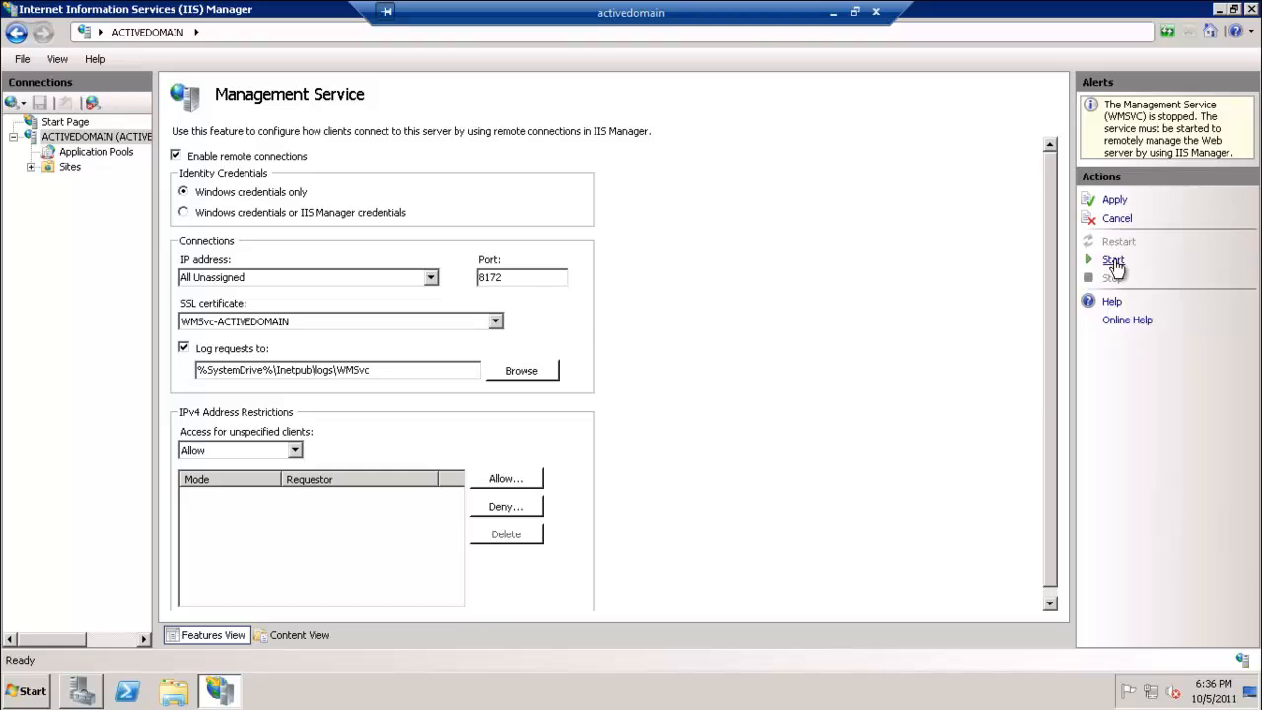
pyautogui.click(1112, 260)
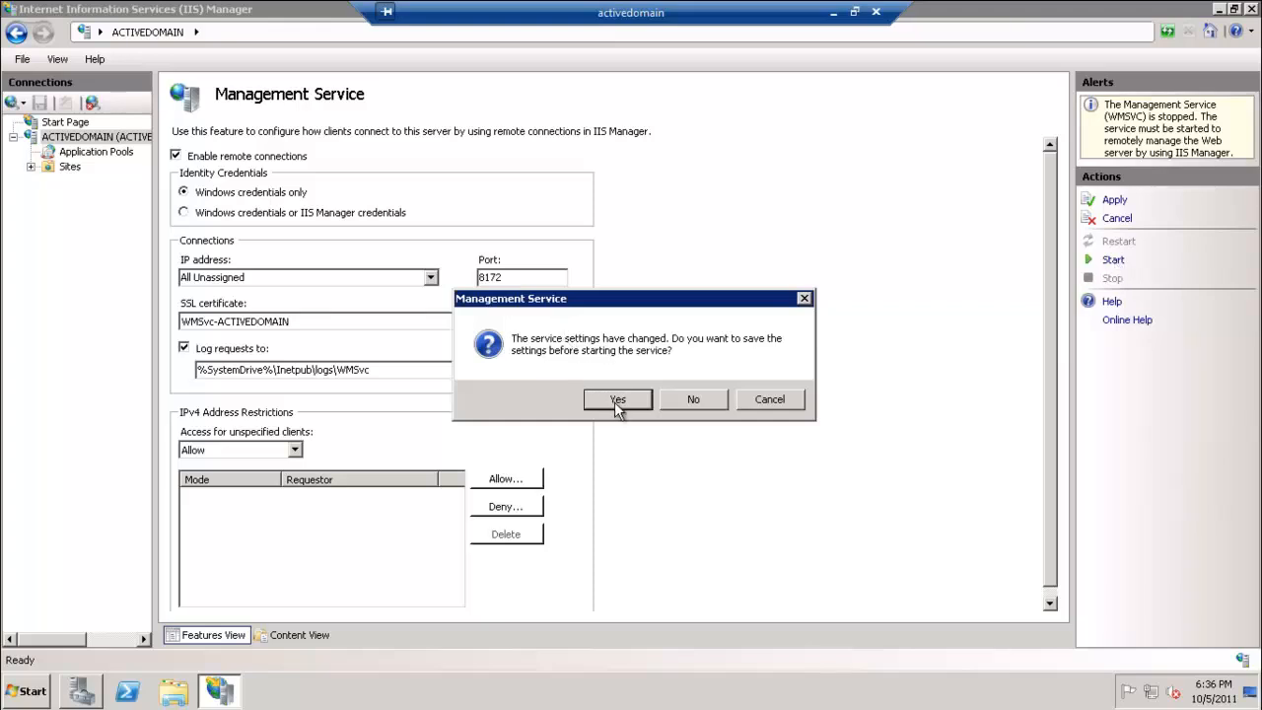
pyautogui.click(617, 398)
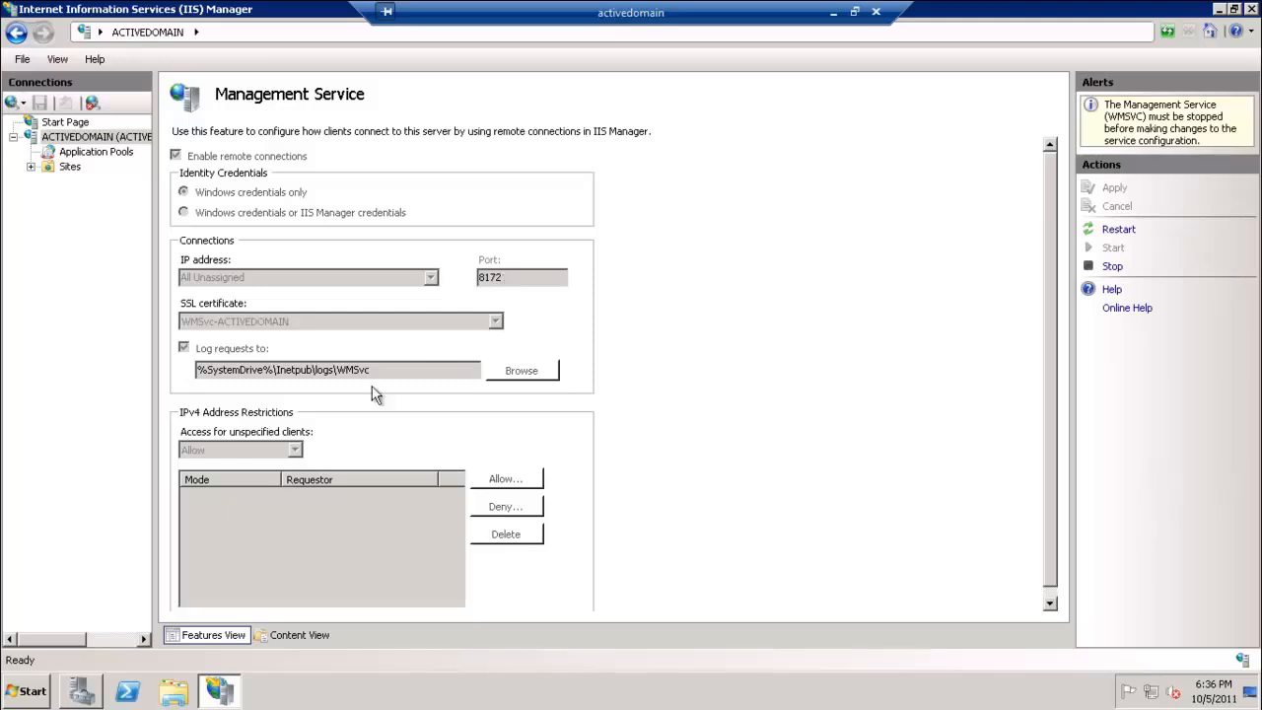
pyautogui.moveTo(246, 644)
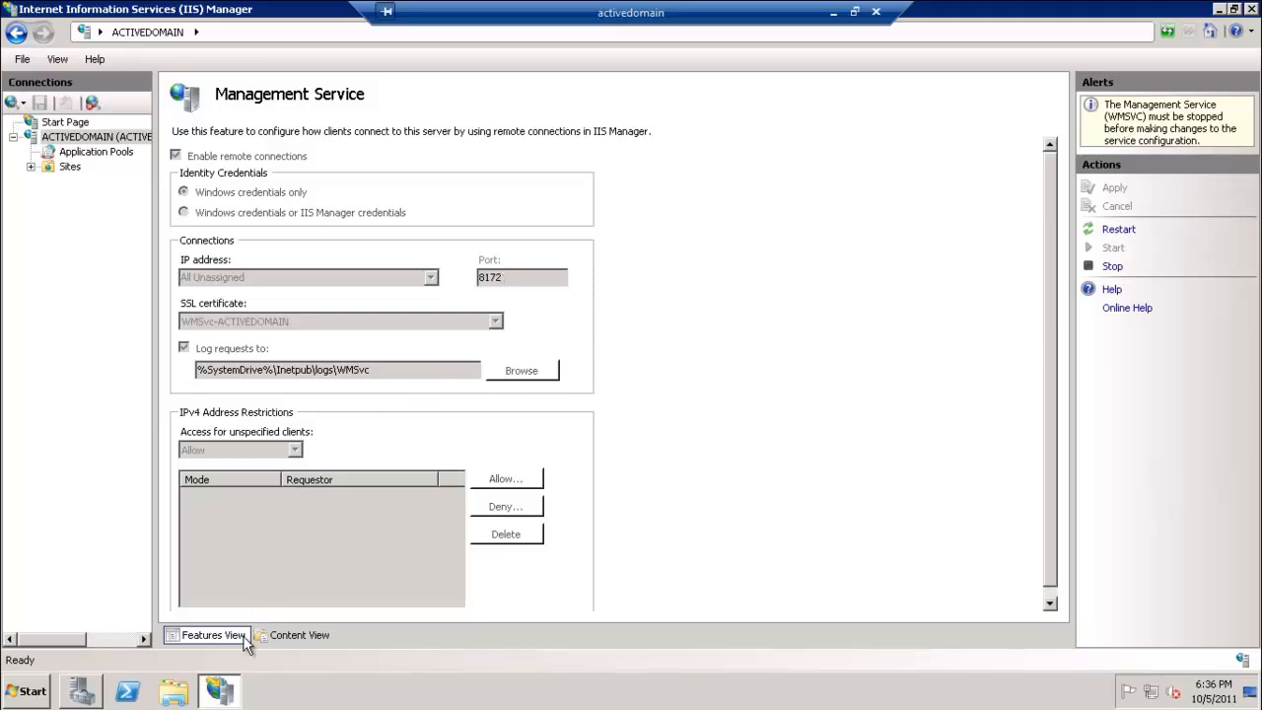
pyautogui.moveTo(114, 166)
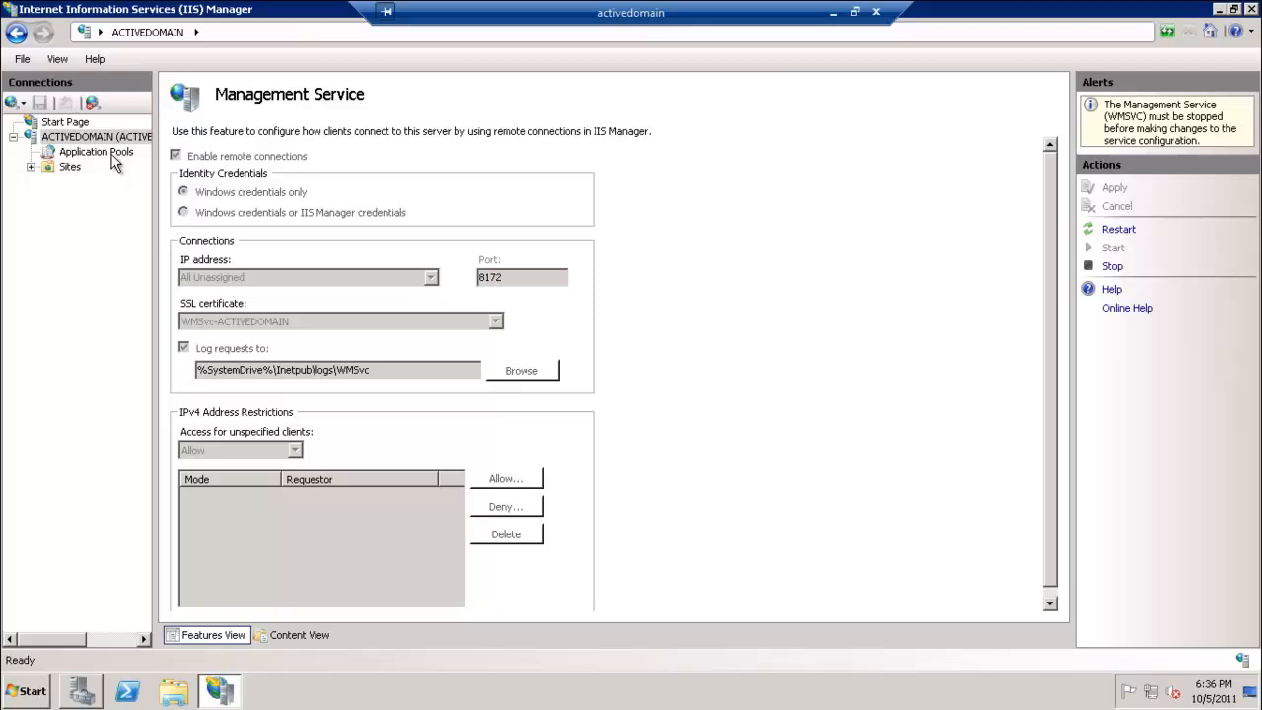
pyautogui.click(83, 134)
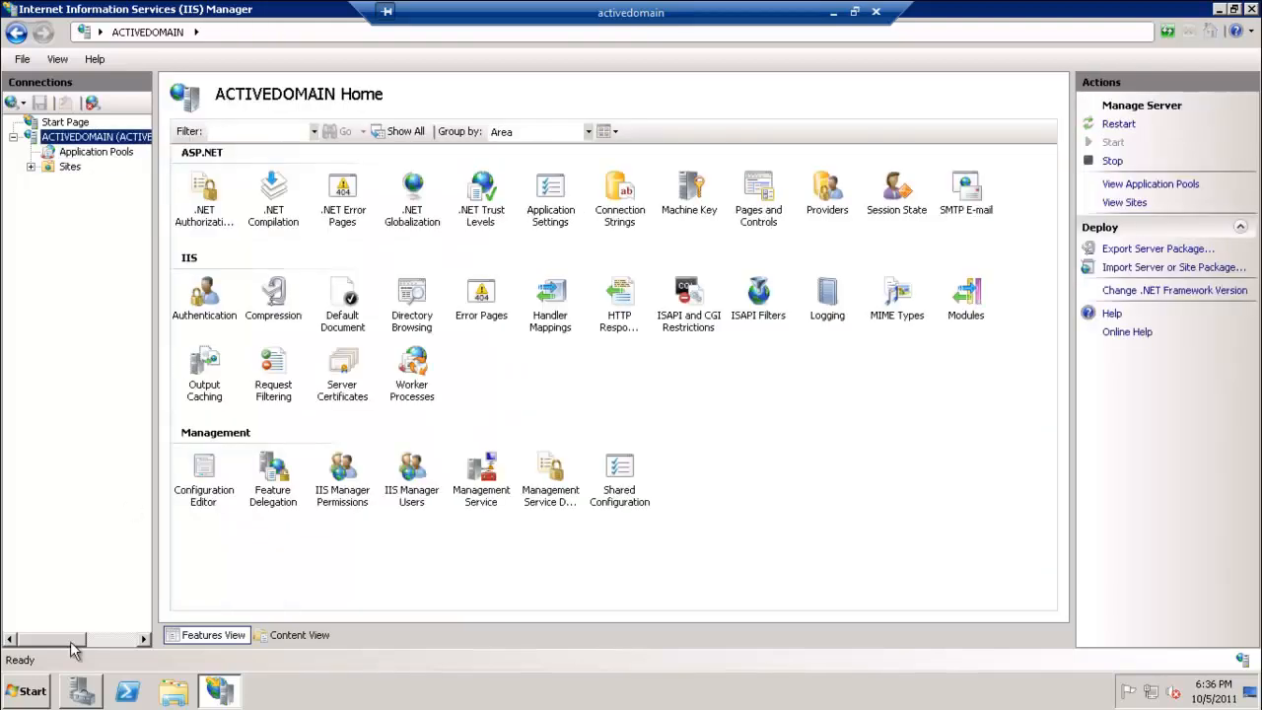
pyautogui.click(31, 690)
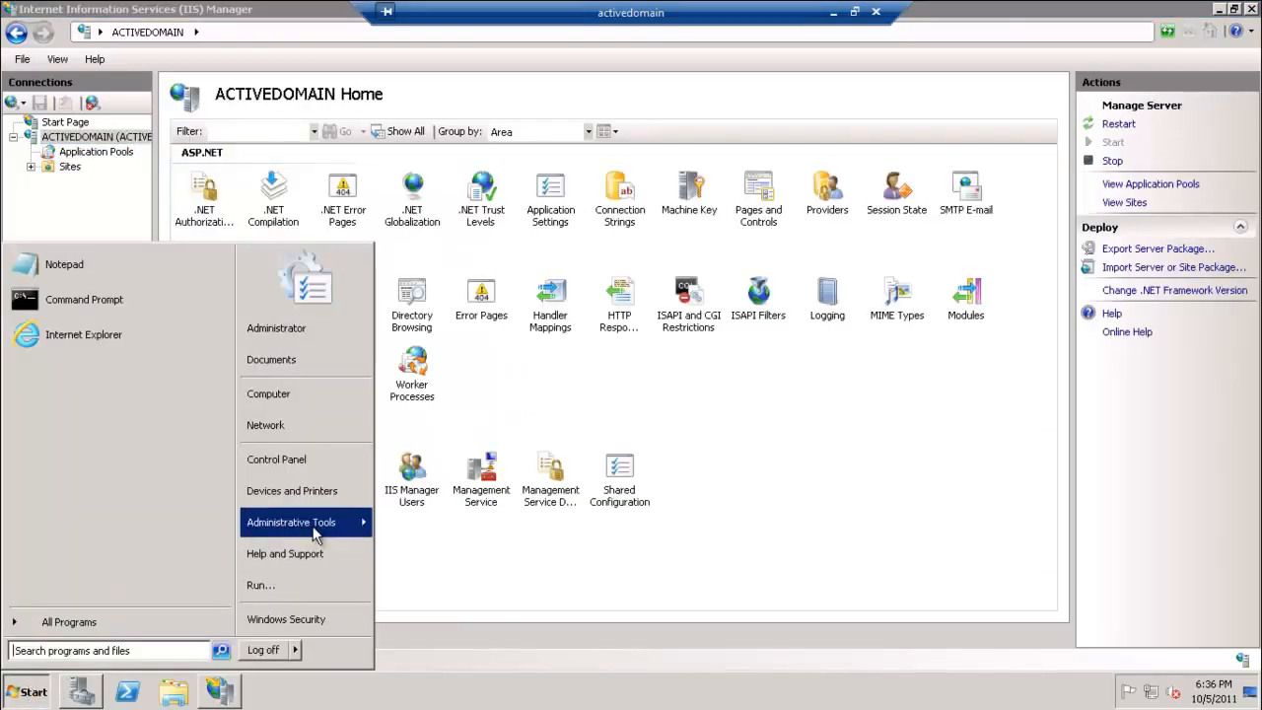
# Launch Services and show the Web Management Service properties
pyautogui.click(290, 521)
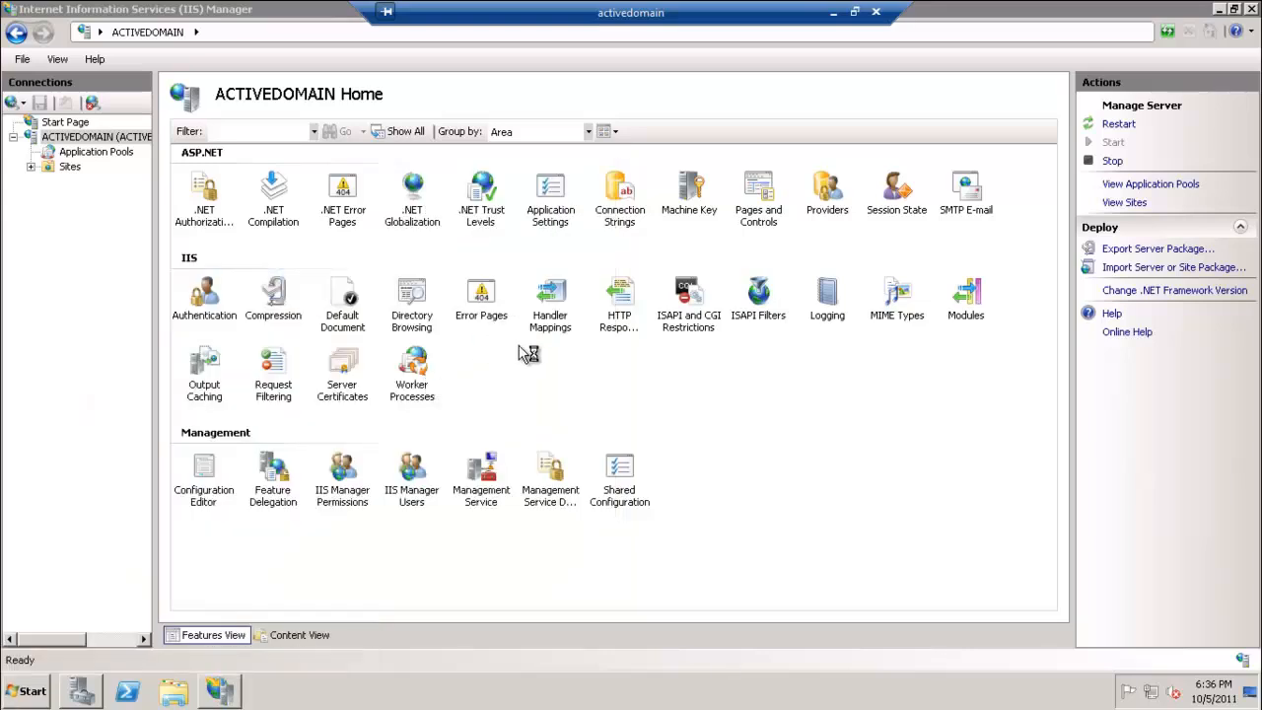
pyautogui.moveTo(528, 228)
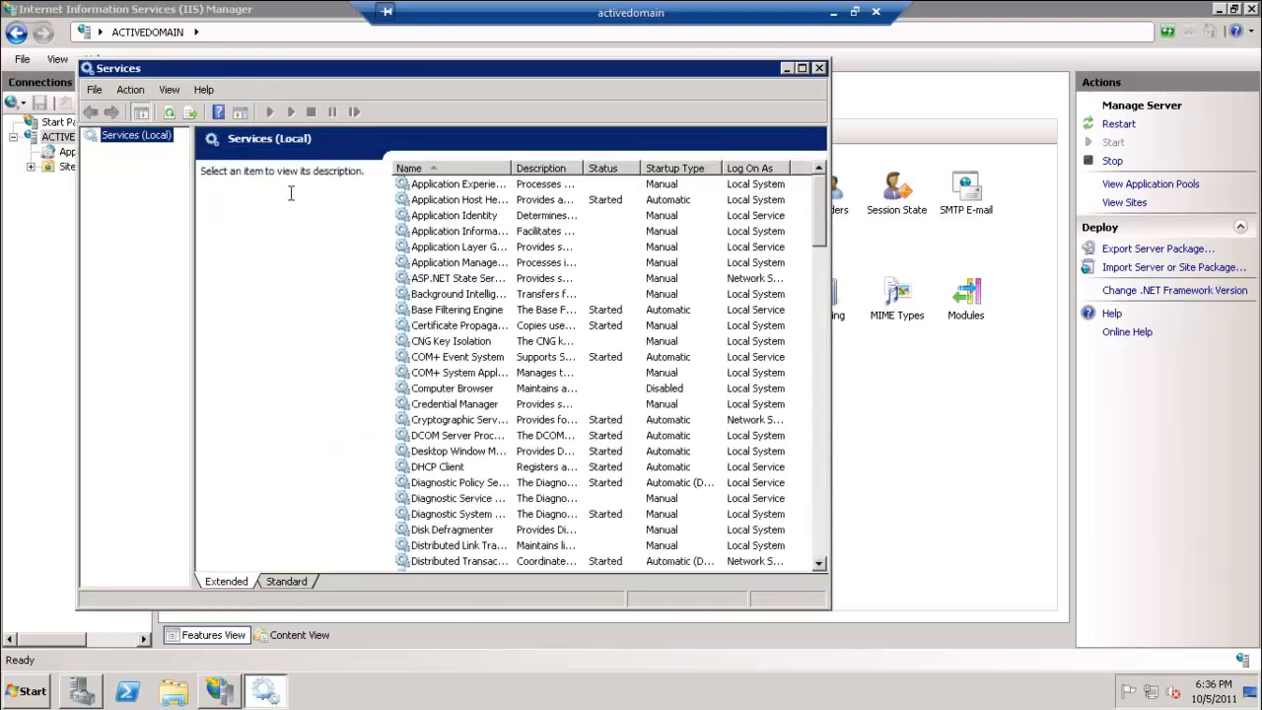
pyautogui.click(458, 185)
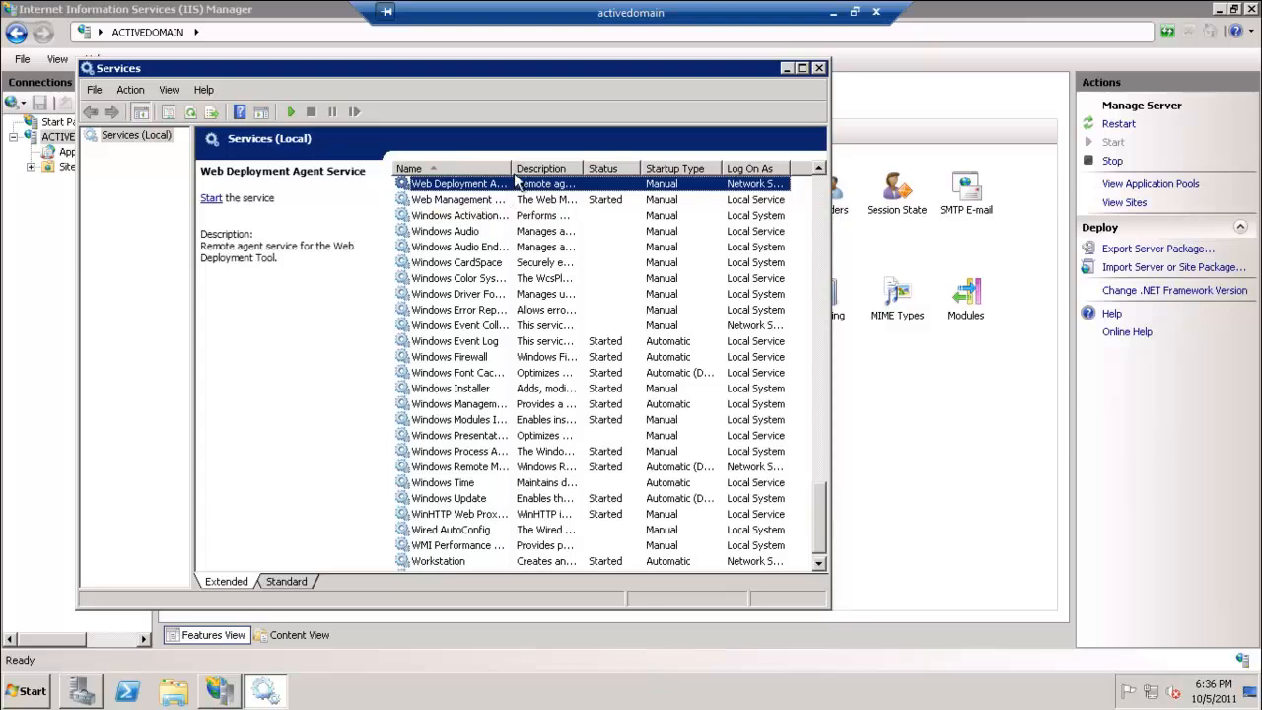
pyautogui.click(469, 199)
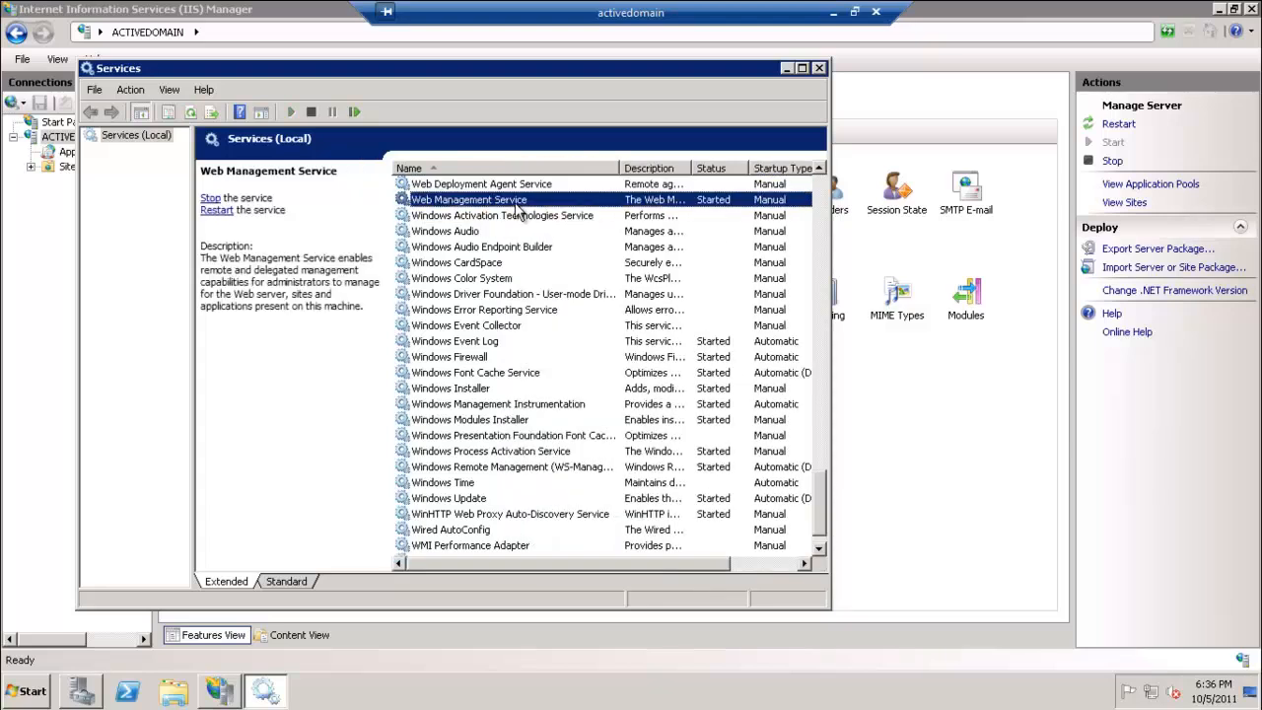
pyautogui.doubleClick(467, 199)
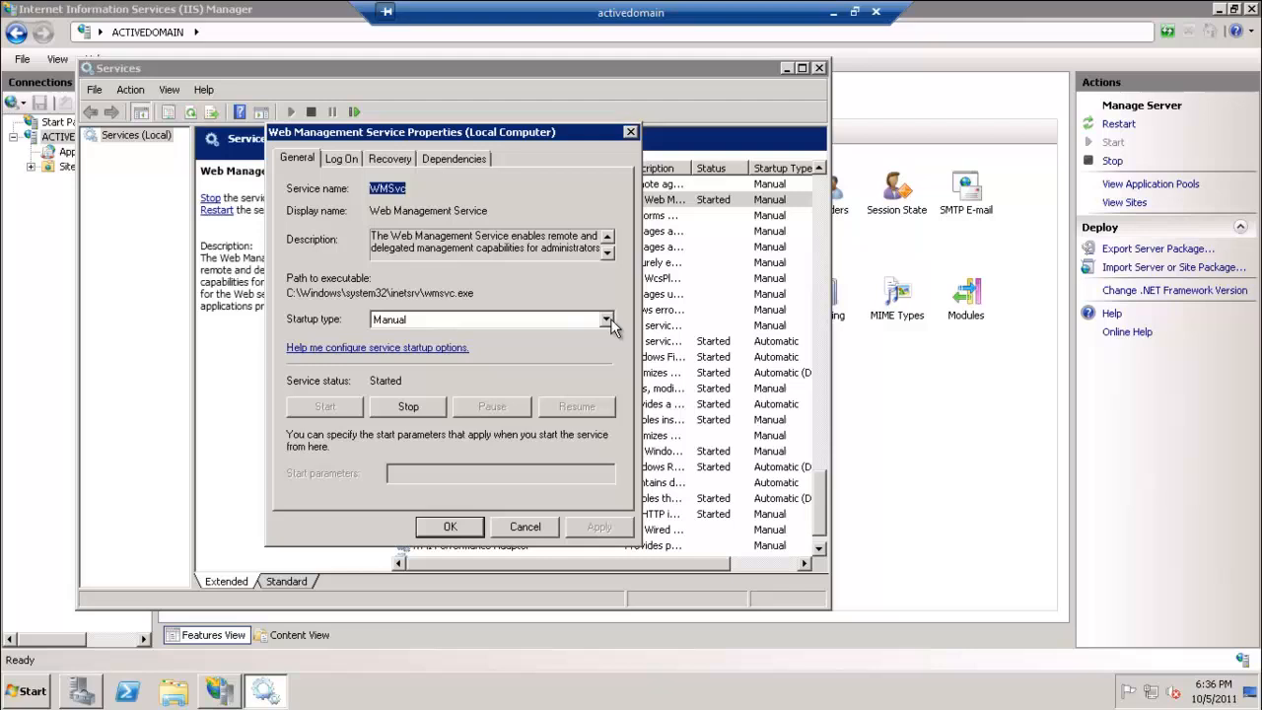
# Set the Web Management Service startup type to Automatic, confirm it and close the Services console
pyautogui.click(606, 319)
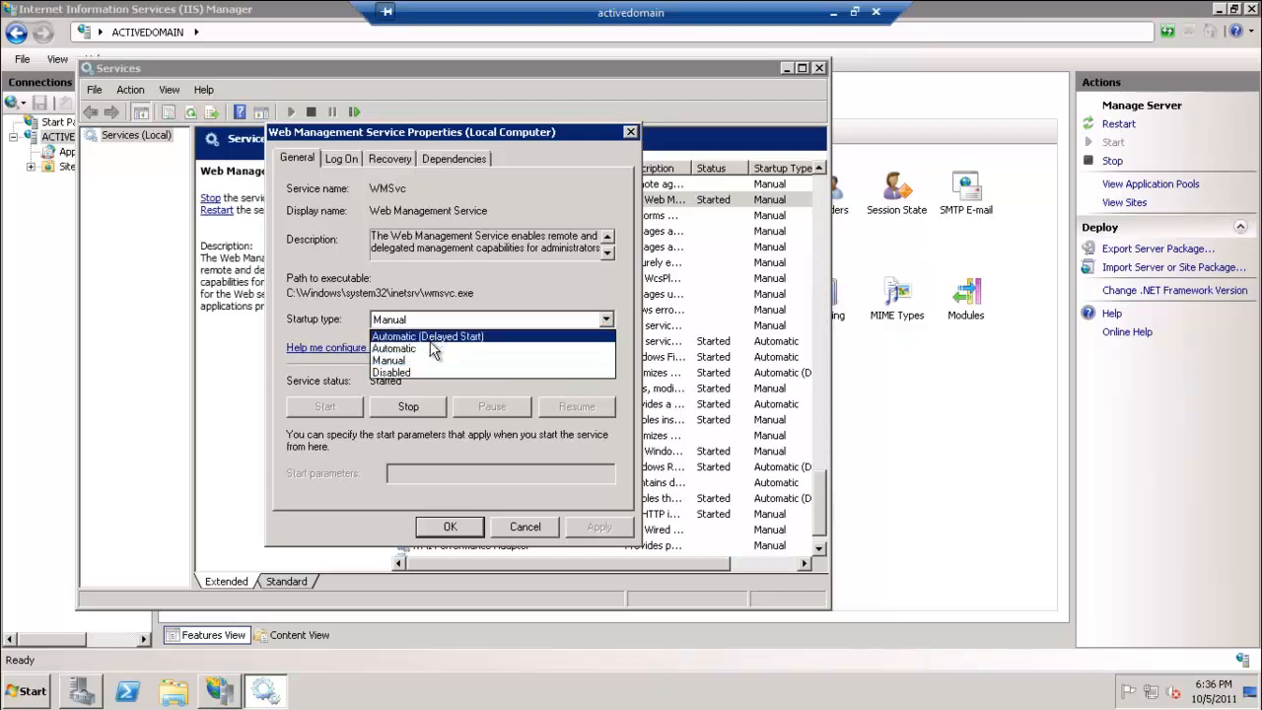
pyautogui.click(395, 347)
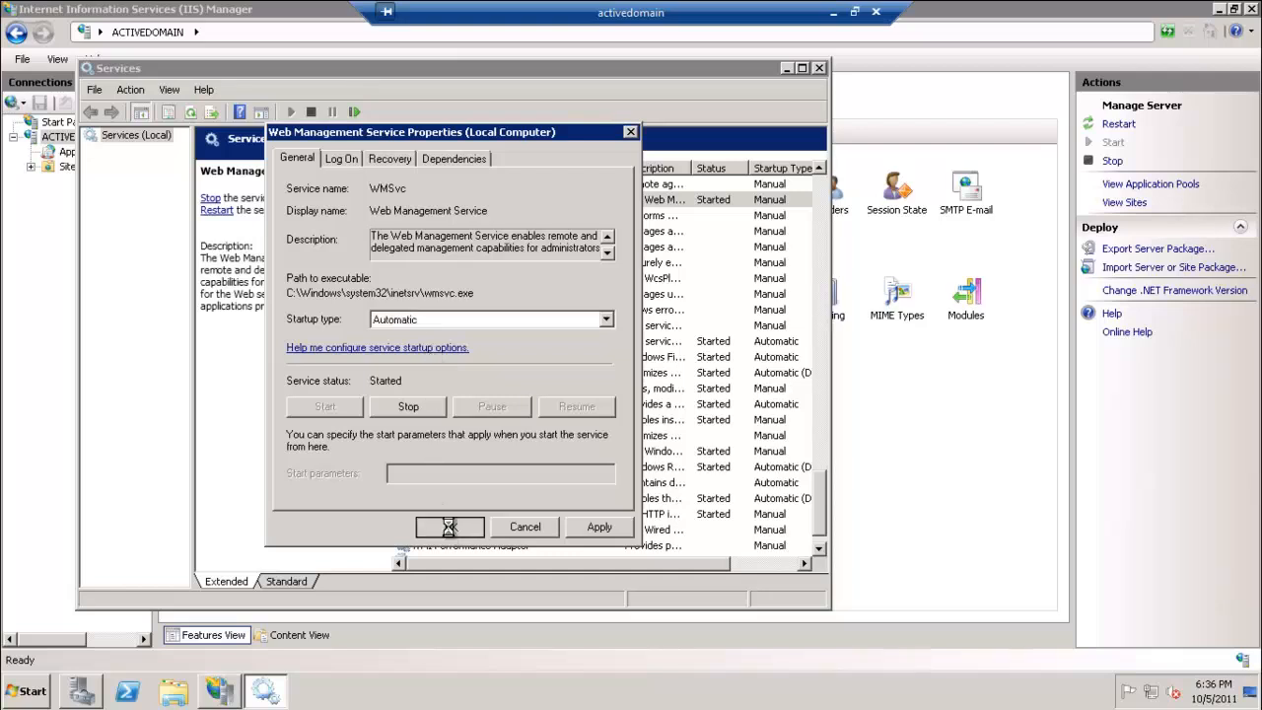
pyautogui.click(450, 527)
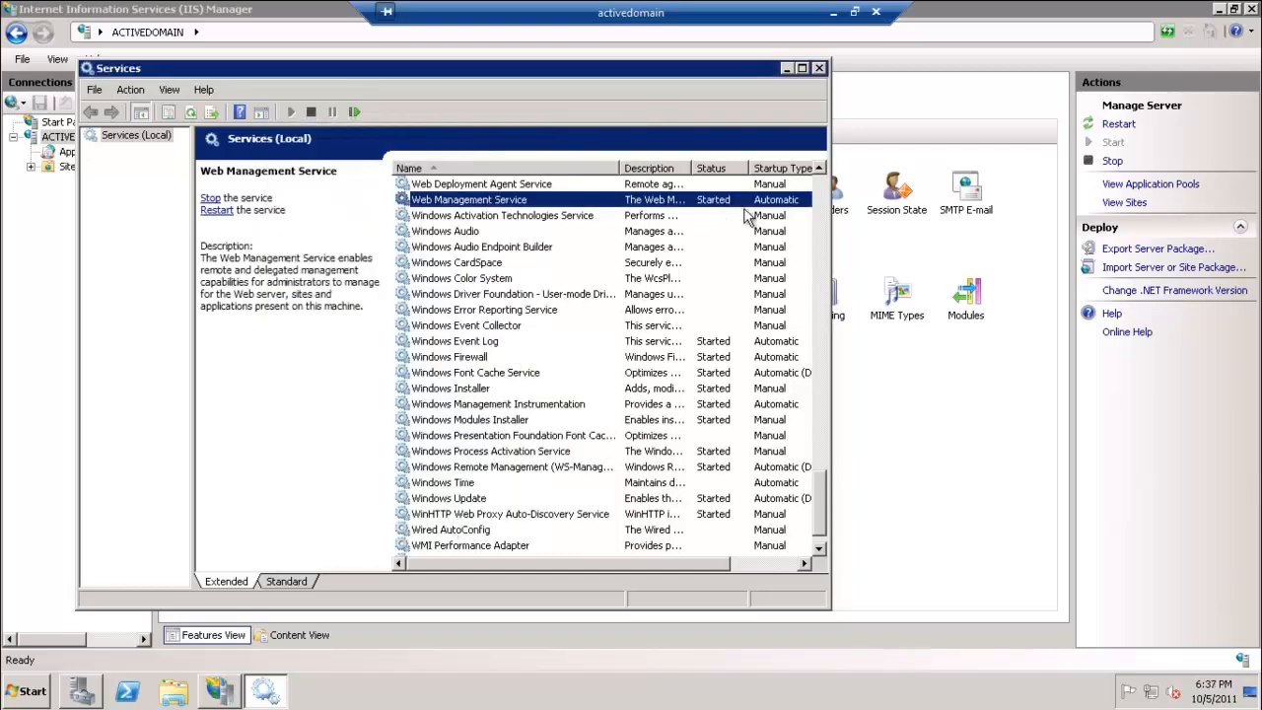
pyautogui.click(821, 67)
pyautogui.write('https://ActiveDomain:8172/MsDeploy.axd')
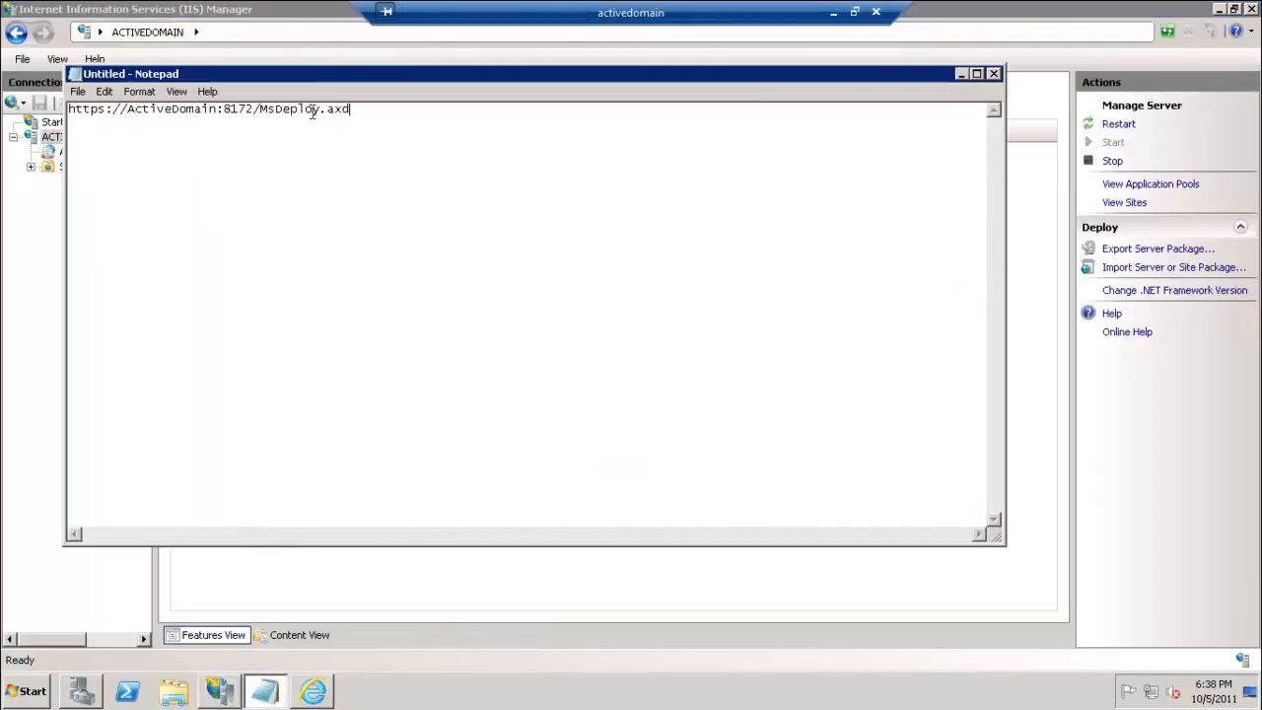
pyautogui.press('ctrl+a')
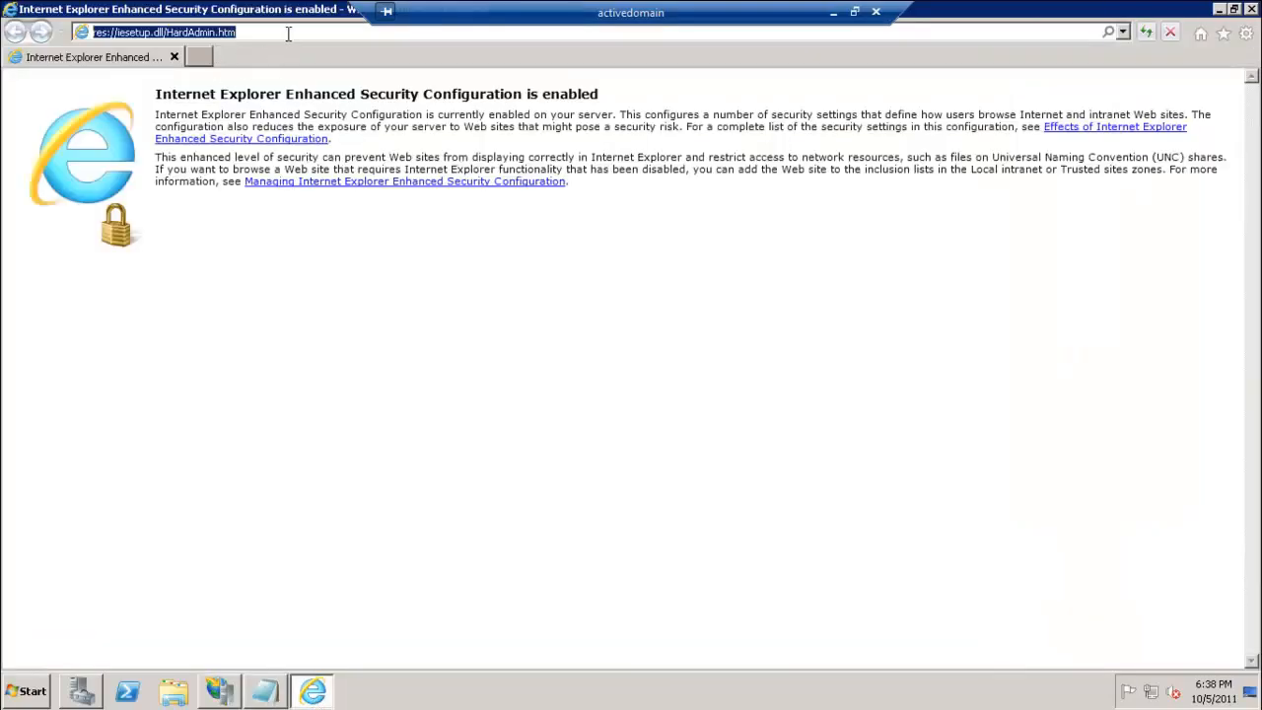
pyautogui.write('https://ActiveDomain:8172/MsDeploy.axd')
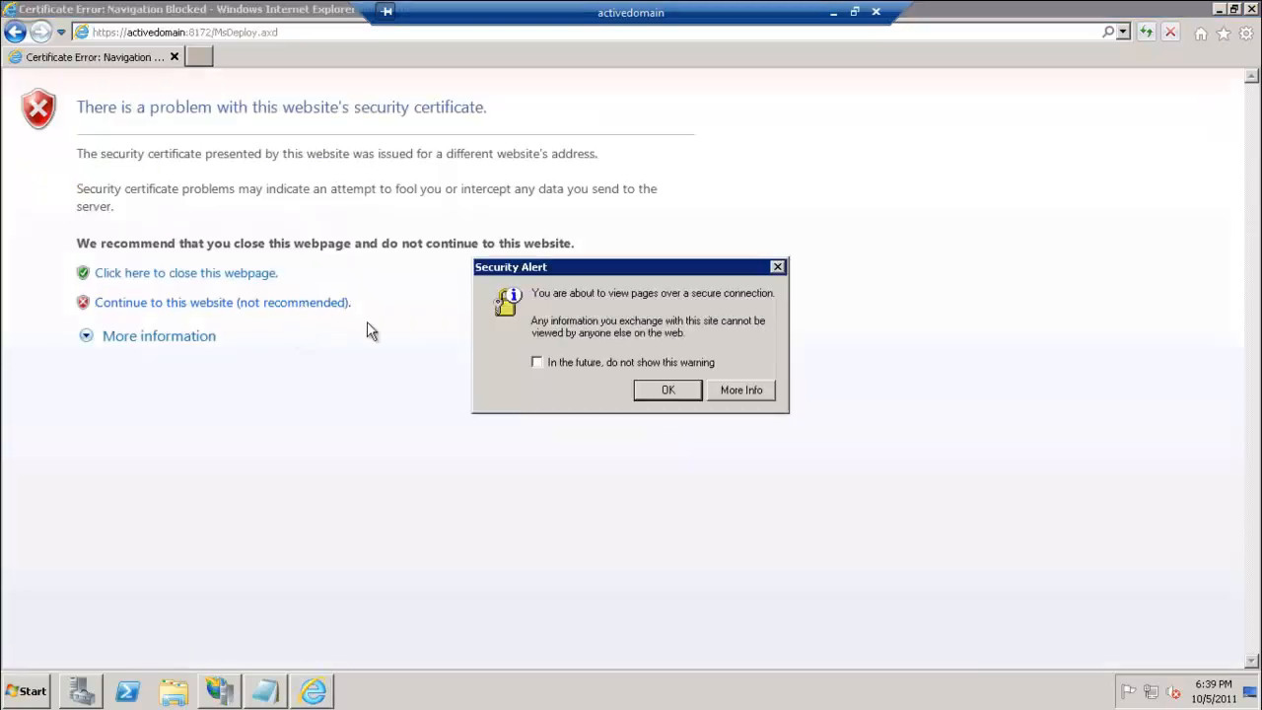
pyautogui.click(666, 390)
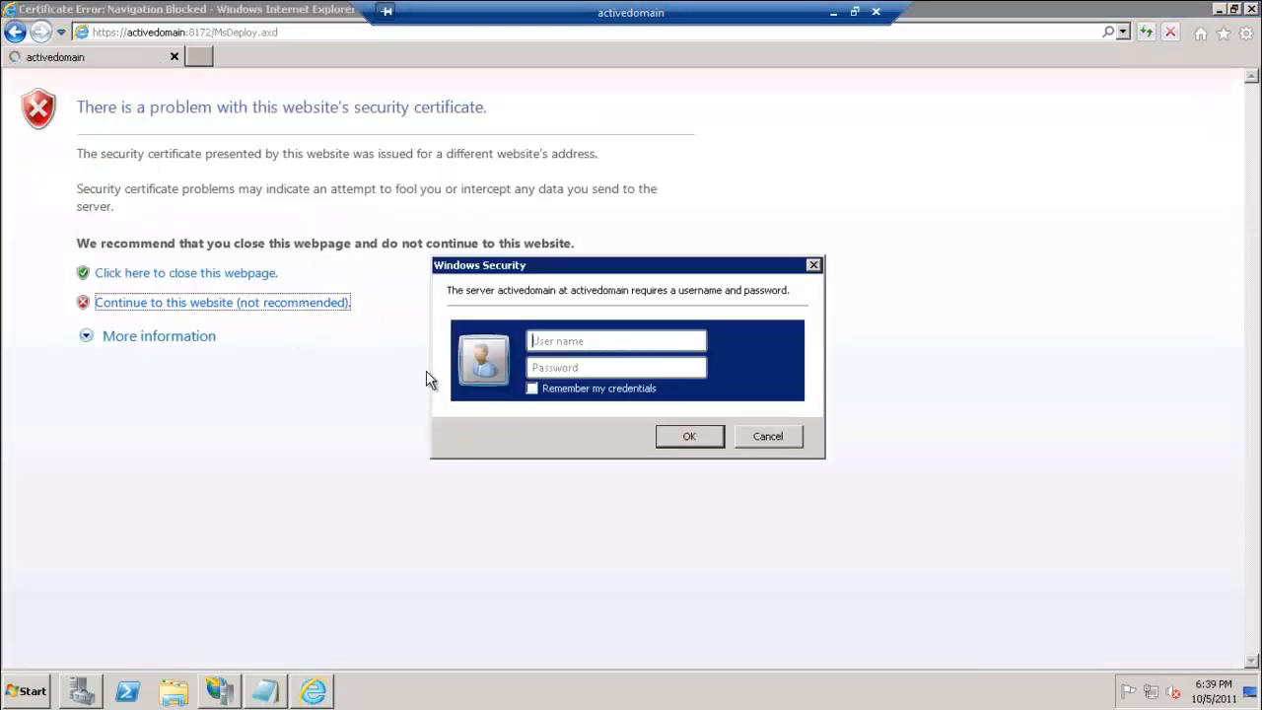